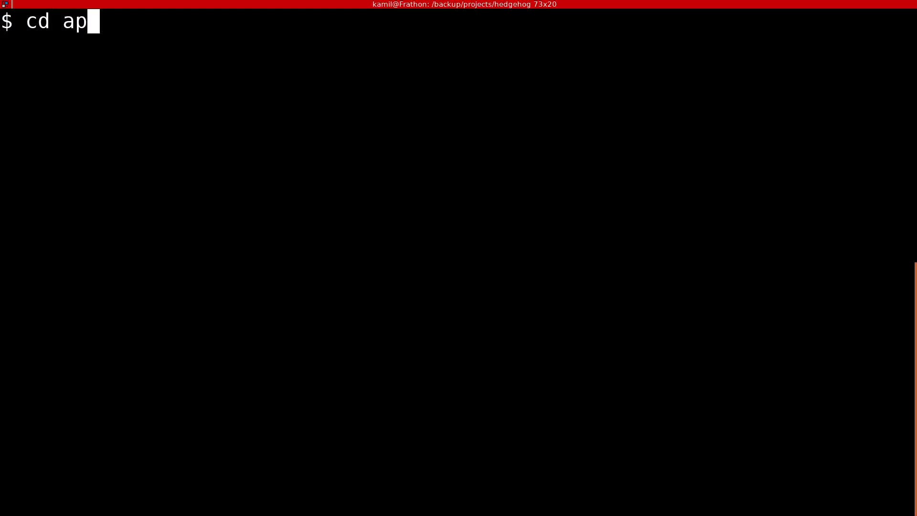
Move into apps/data_warehouse and generate the create_orders Ecto migration
text(ps/data_warehouse)
text(mix ec)
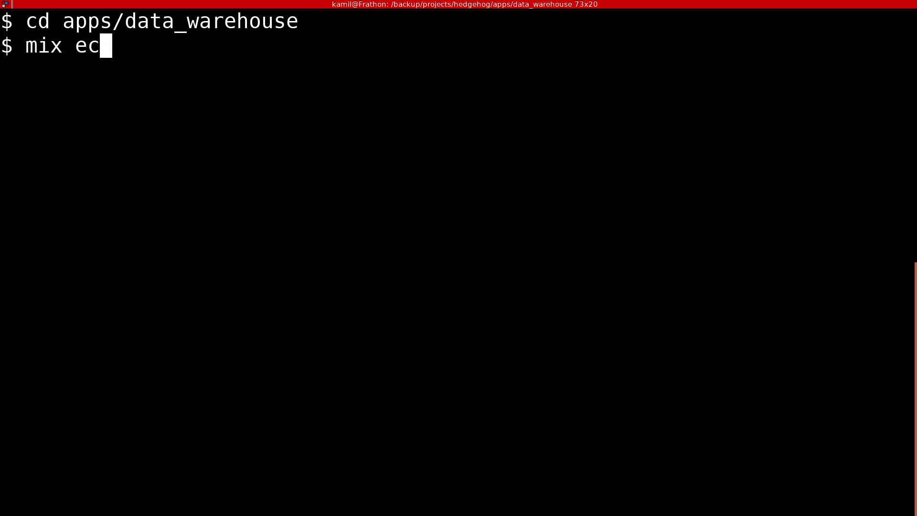
text(to.gen.migrat)
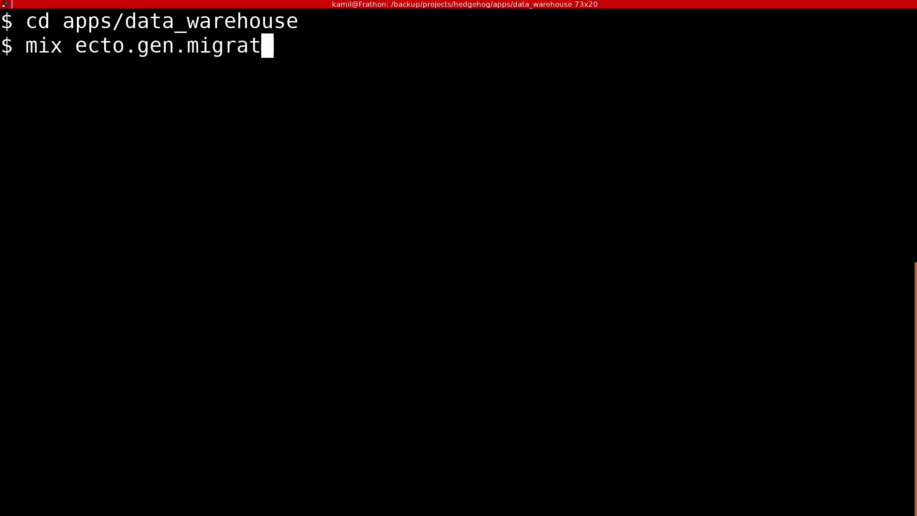
text(ion create_o)
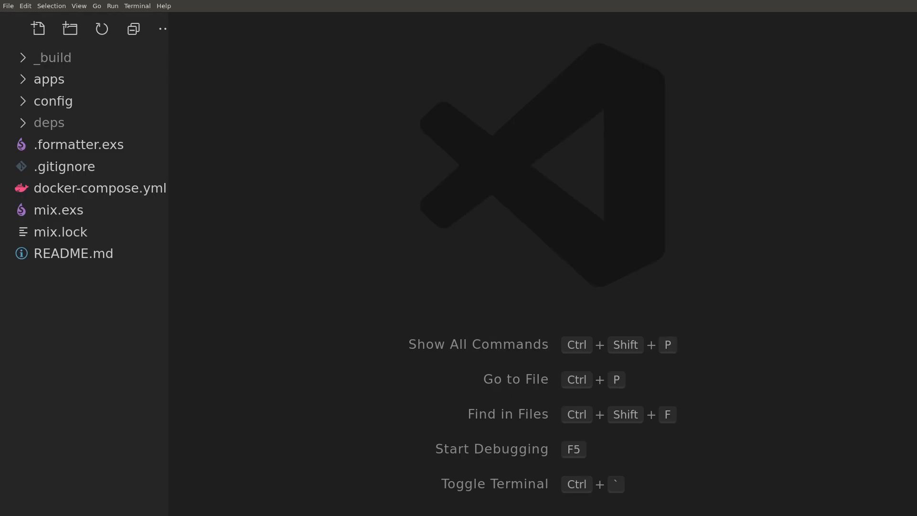
Open deps/binance/lib/binance/order.ex and copy the Order struct's field list
click(49, 122)
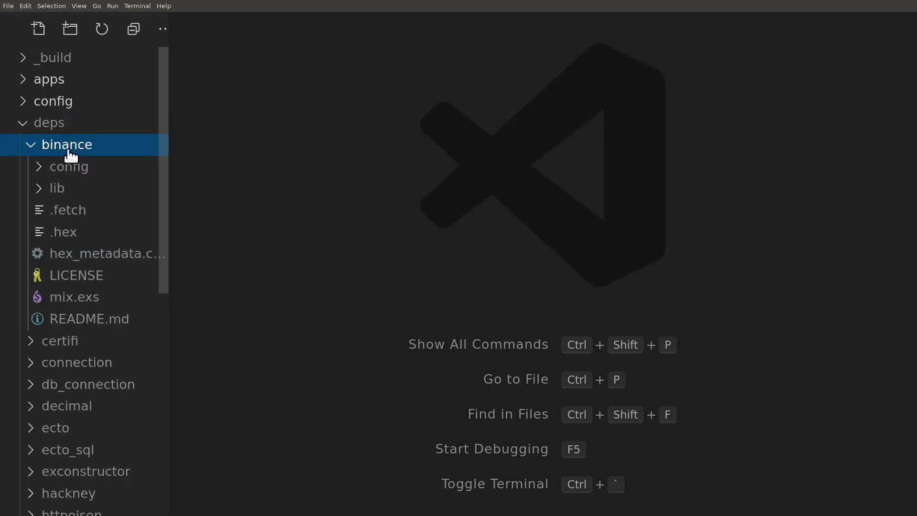
click(56, 188)
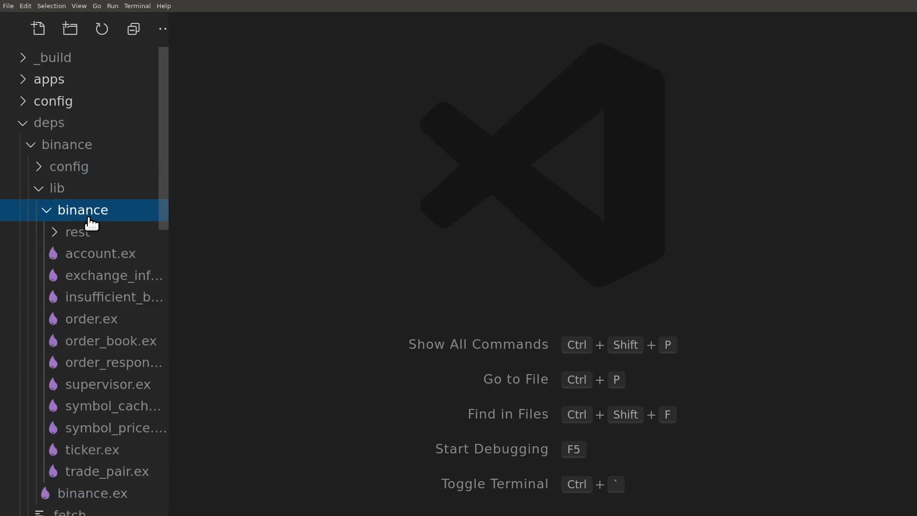
click(91, 318)
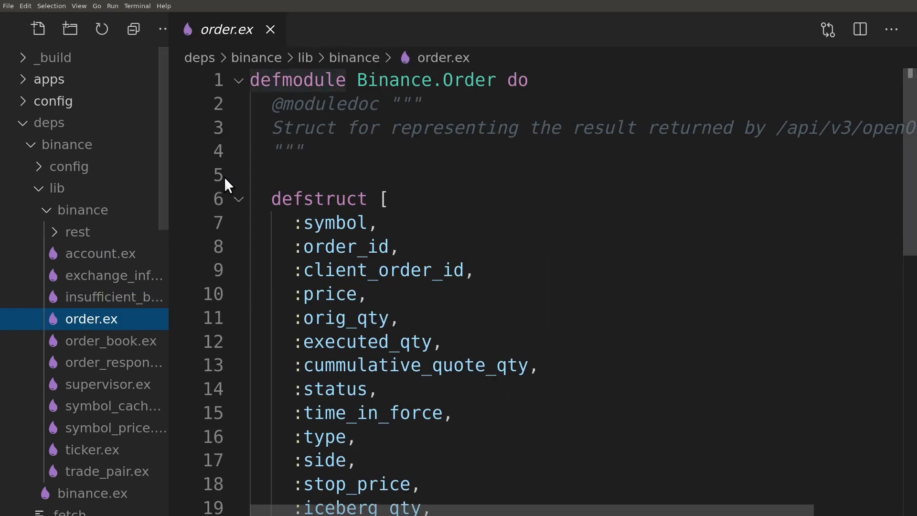
scroll(down, 3)
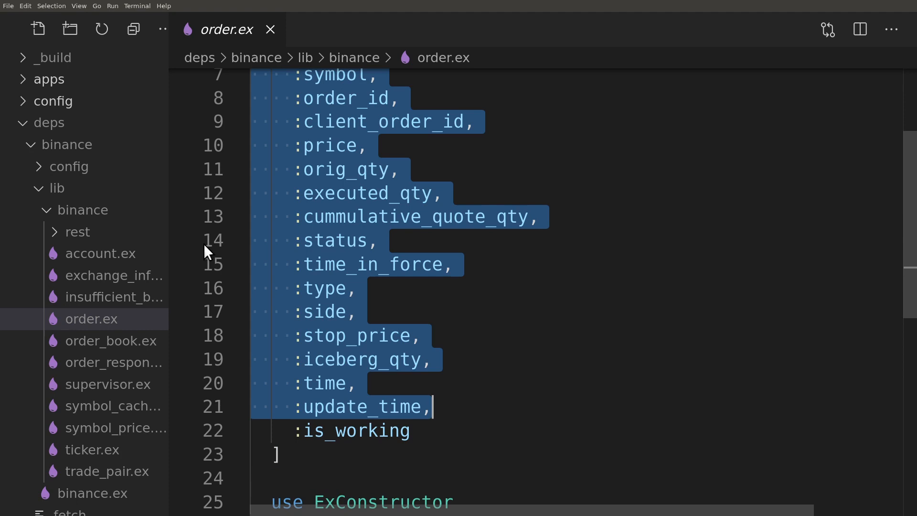
Expand apps/data_warehouse/priv in the Explorer to reach the migrations
click(48, 79)
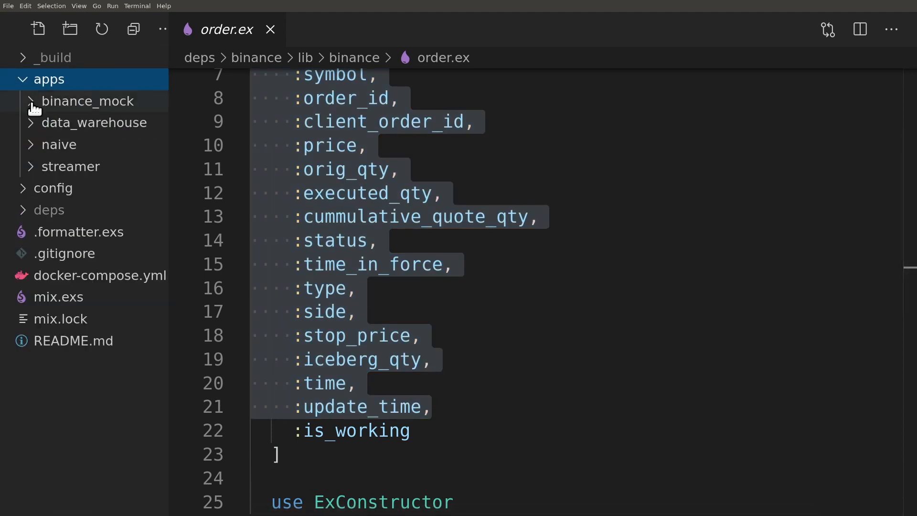
click(94, 122)
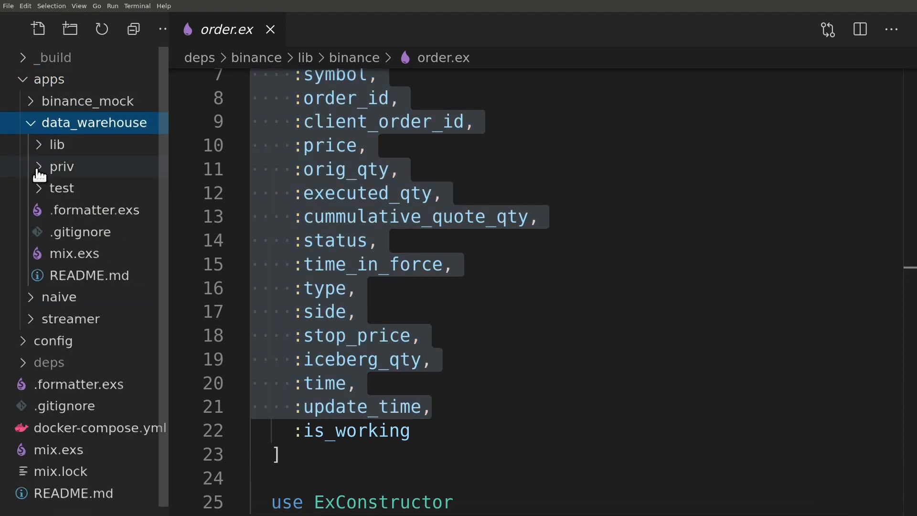
click(62, 167)
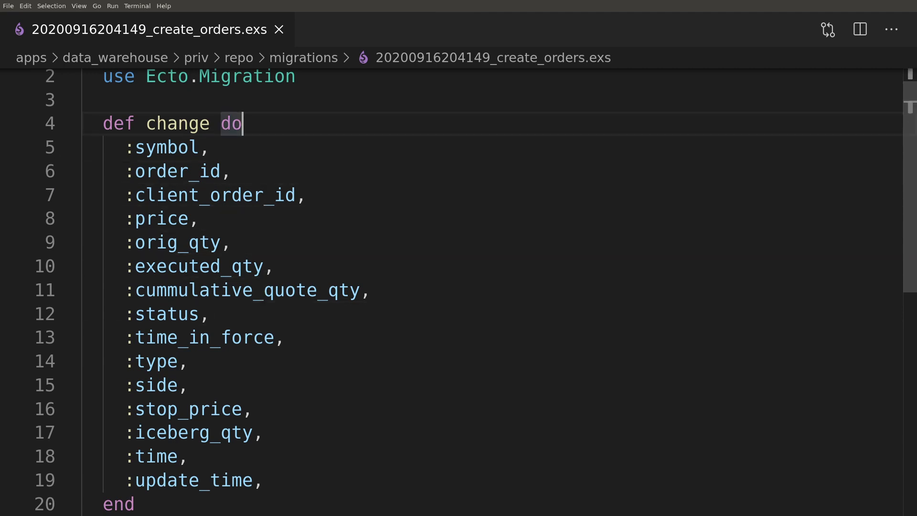
Write create table(:orders, primary_key: false) with timestamps() in the migration
text(create t)
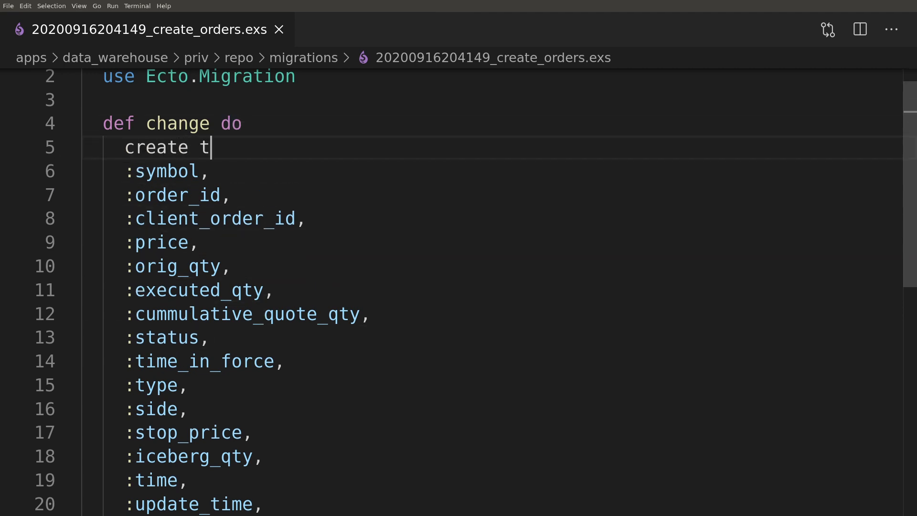
text(able(:order)
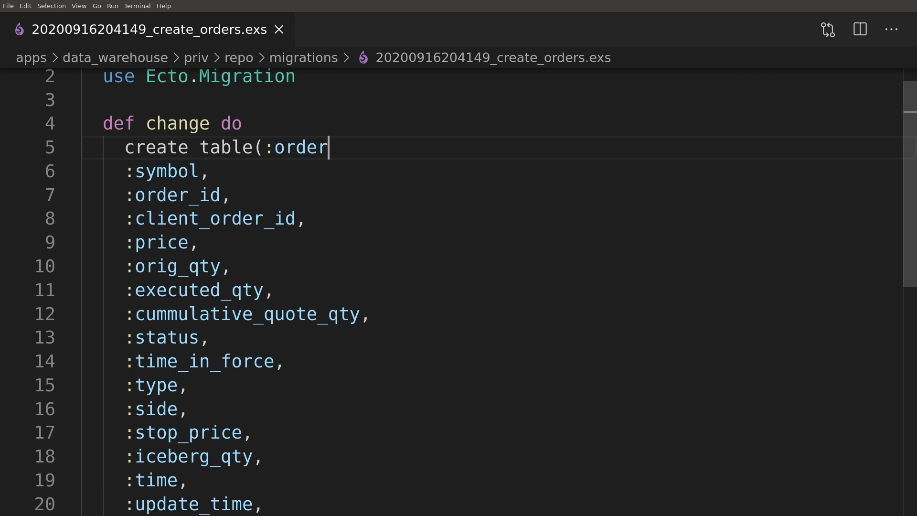
text(s, primary_key:)
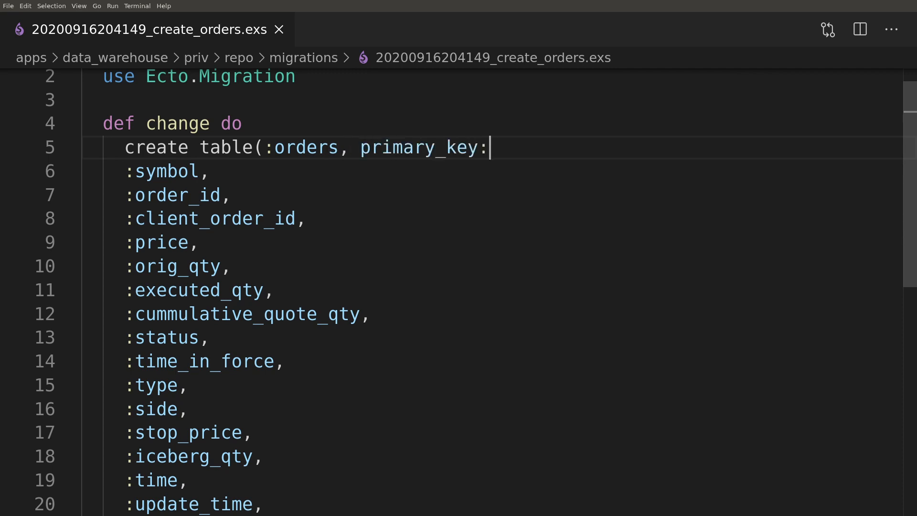
text(false) do)
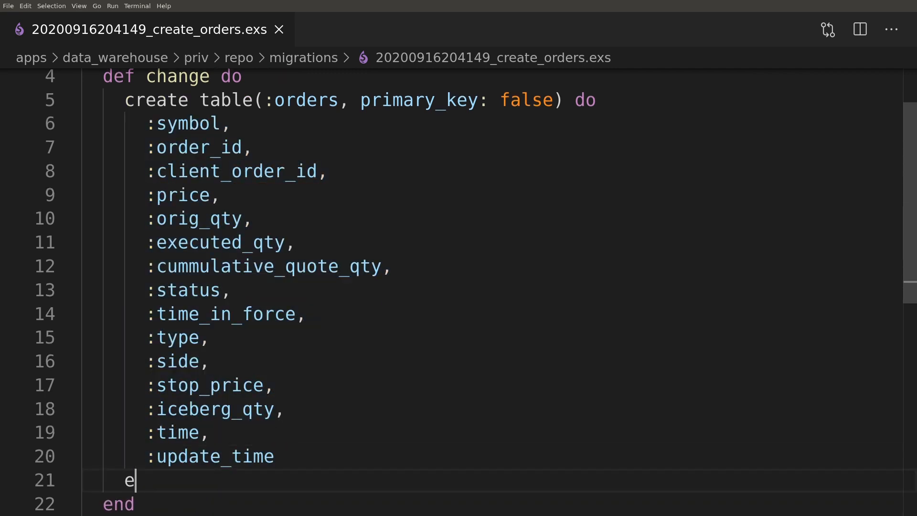
text(timestam)
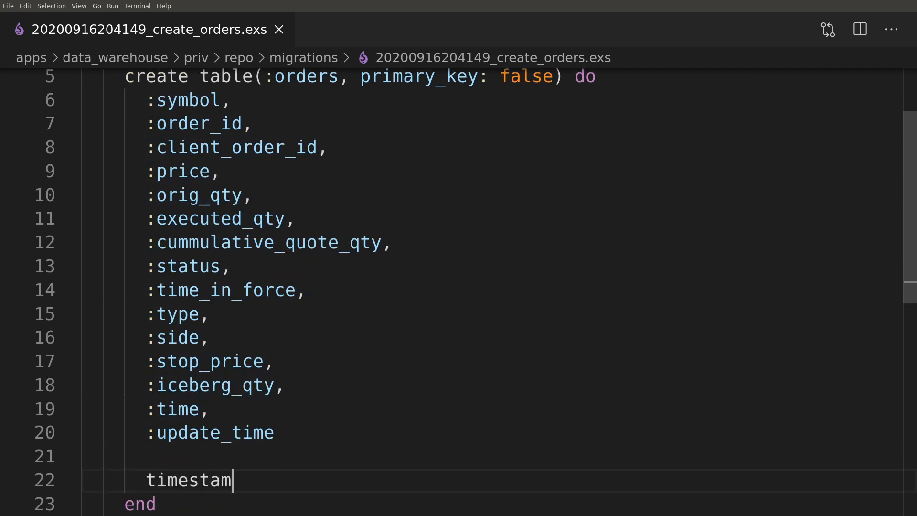
text(ps())
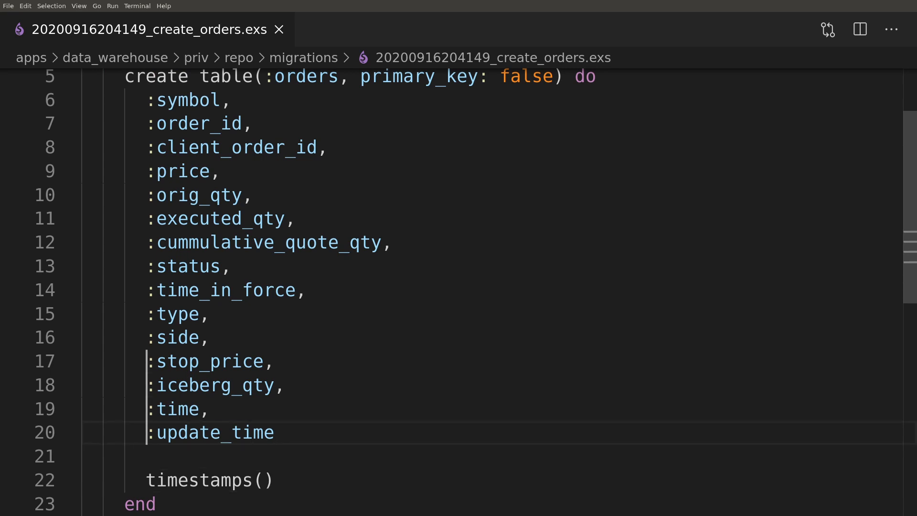
Turn fields into add(..., :text) columns, order_id bigint primary key, expanded quantity names
click(151, 147)
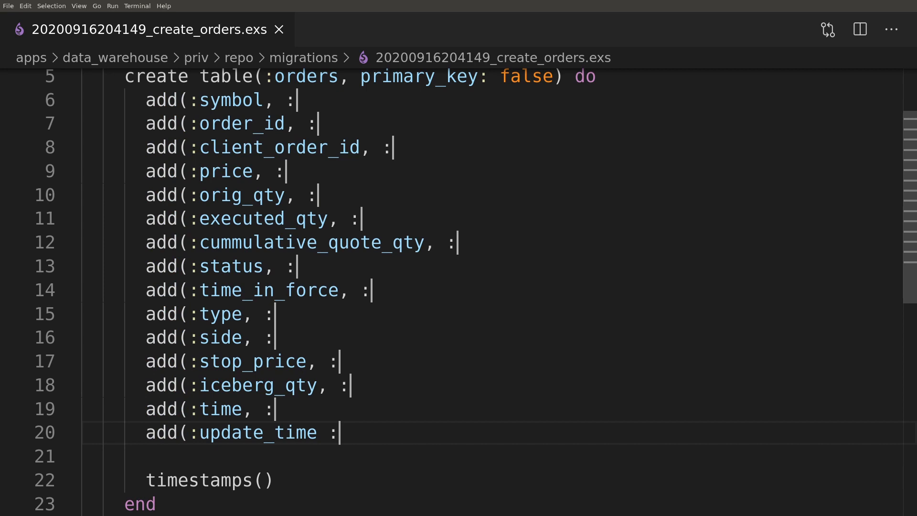
text(text))
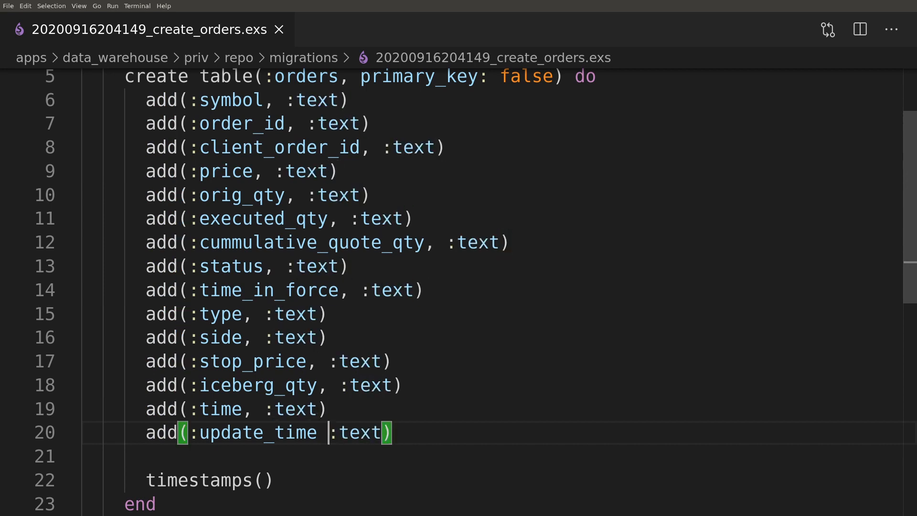
double_click(369, 432)
text(bigi)
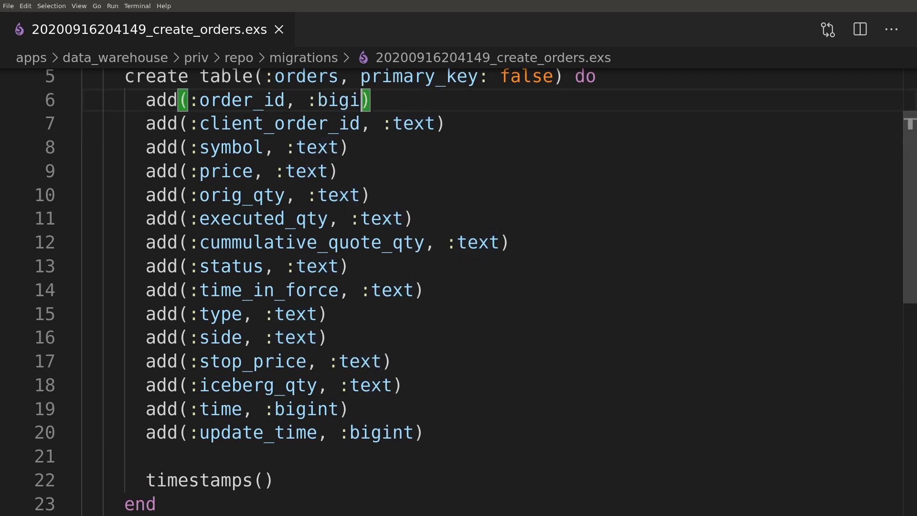
text(nt, primary_key:)
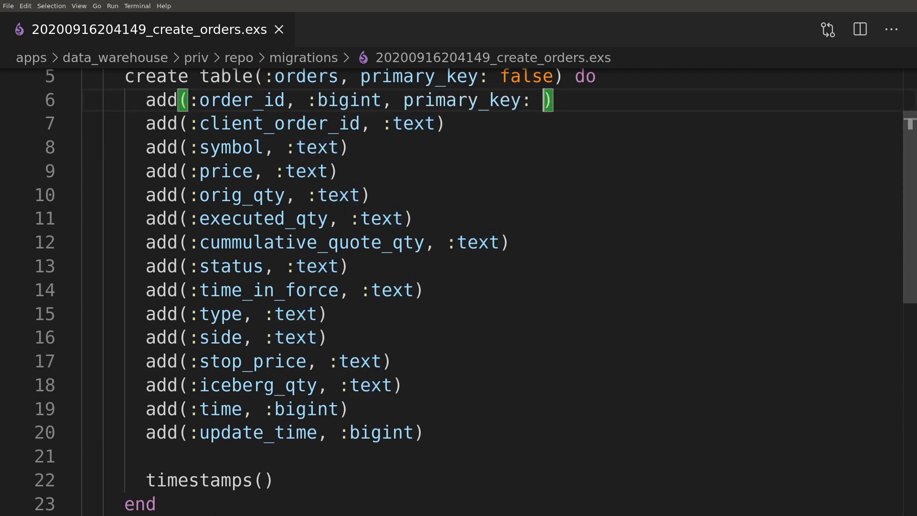
text(true)
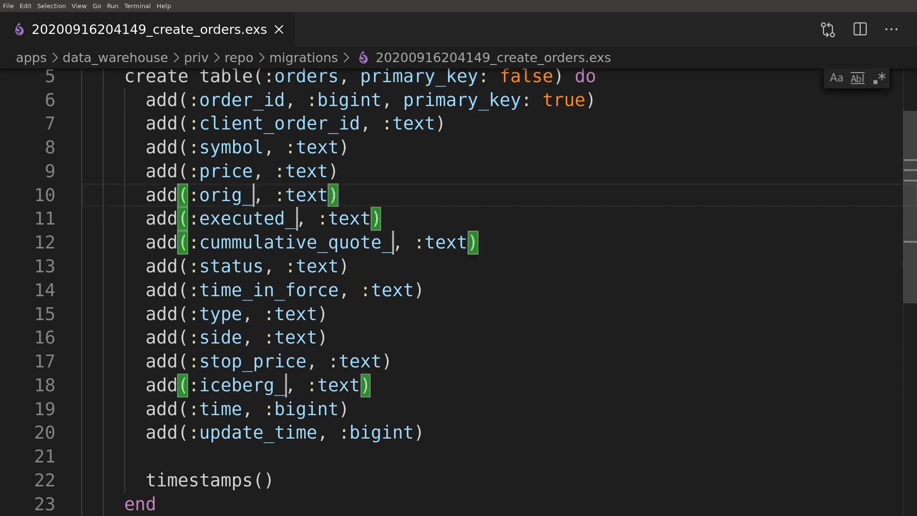
text(quantity)
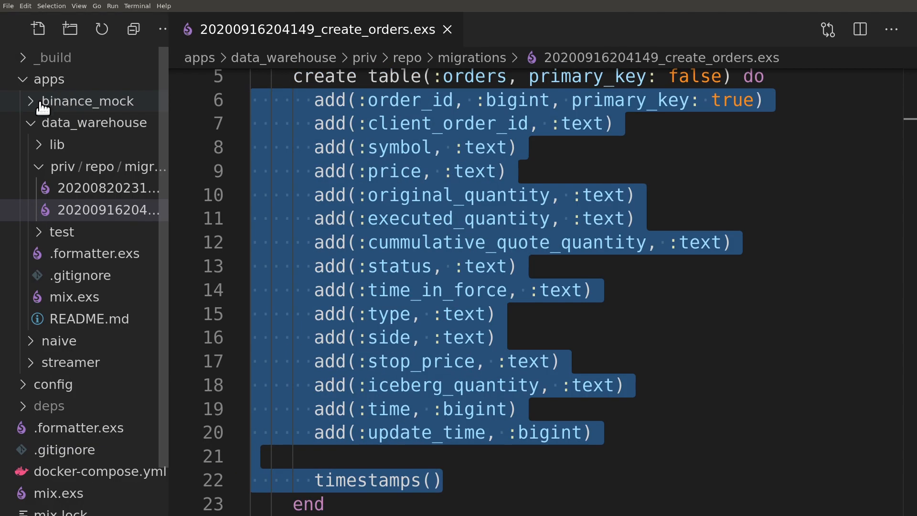
Create lib/data_warehouse/order.ex defining the DataWarehouse.Order module
click(57, 144)
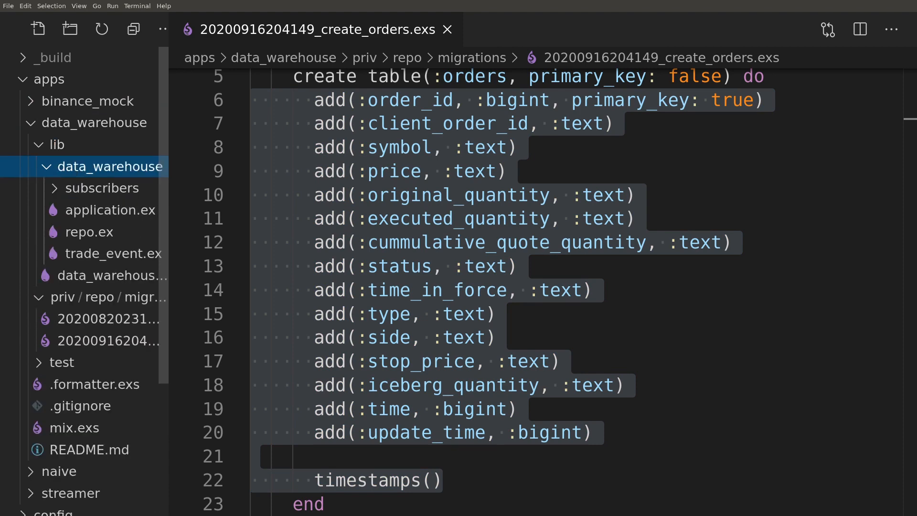
text(order.e)
text(defmo)
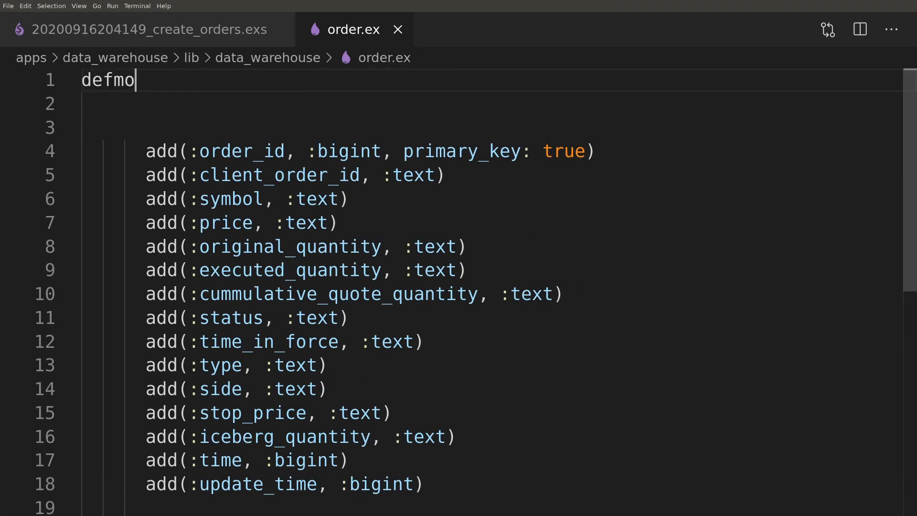
text(dule DataWareh)
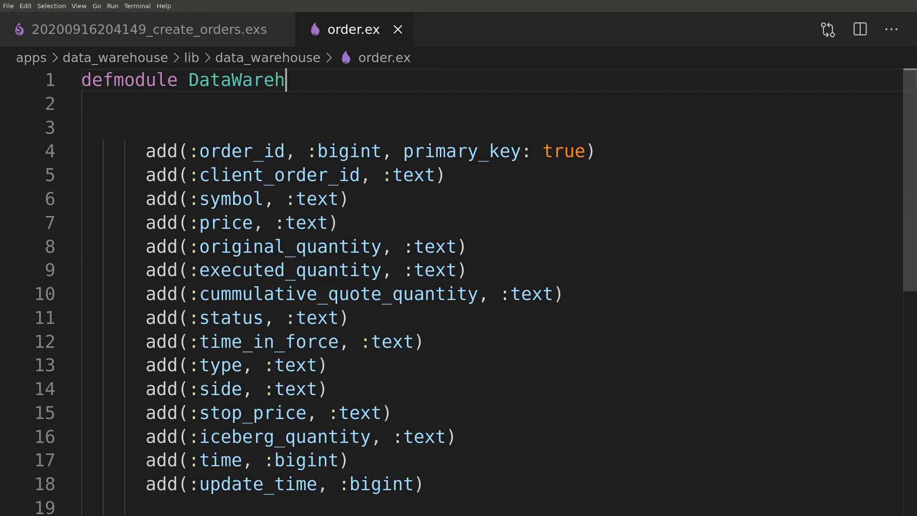
text(ouse.Order do)
click(491, 128)
text(use Ecto.Sc)
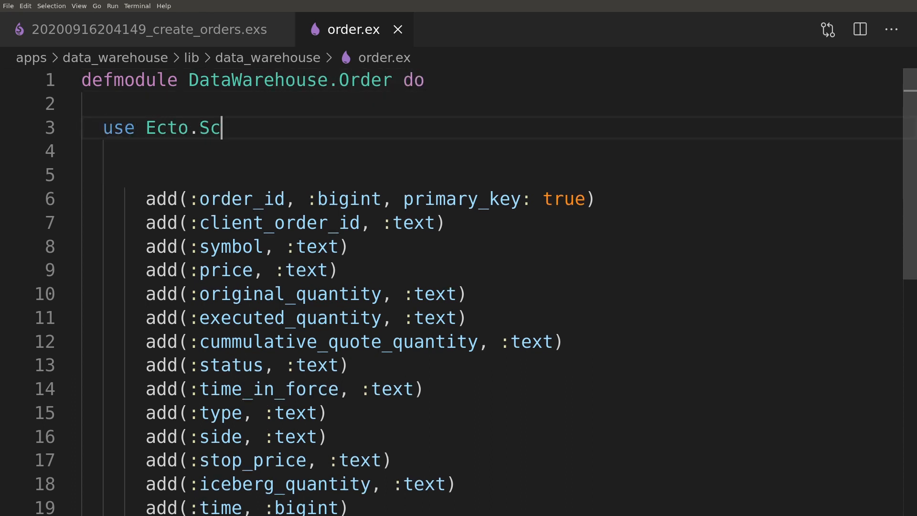
Add schema "orders" with primary key {:order_id, :integer, autogenerate: false}, typed fields, timestamps
text(hema)
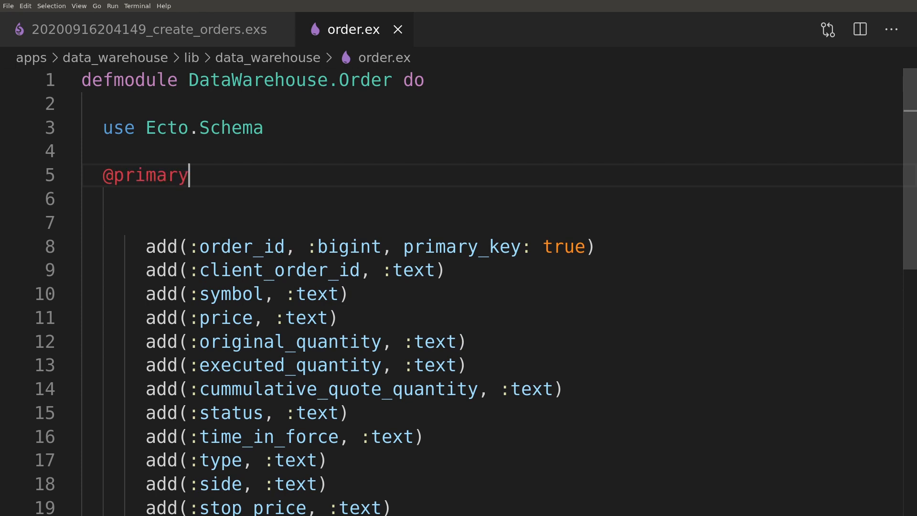
text(_key {:order_)
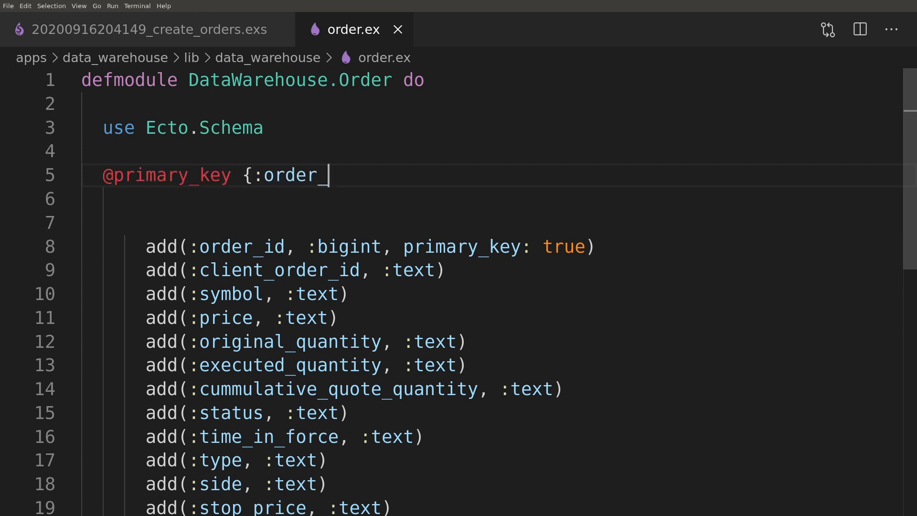
text(id, :integ)
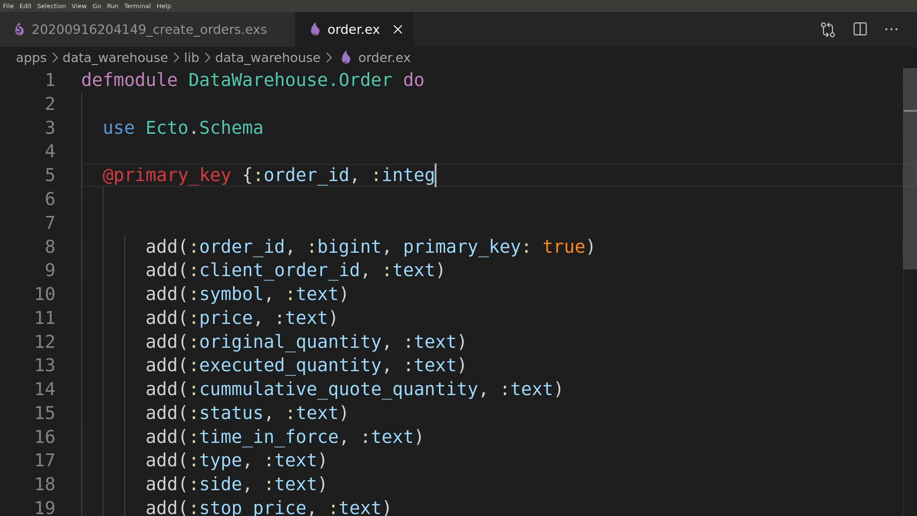
text(er, autoge)
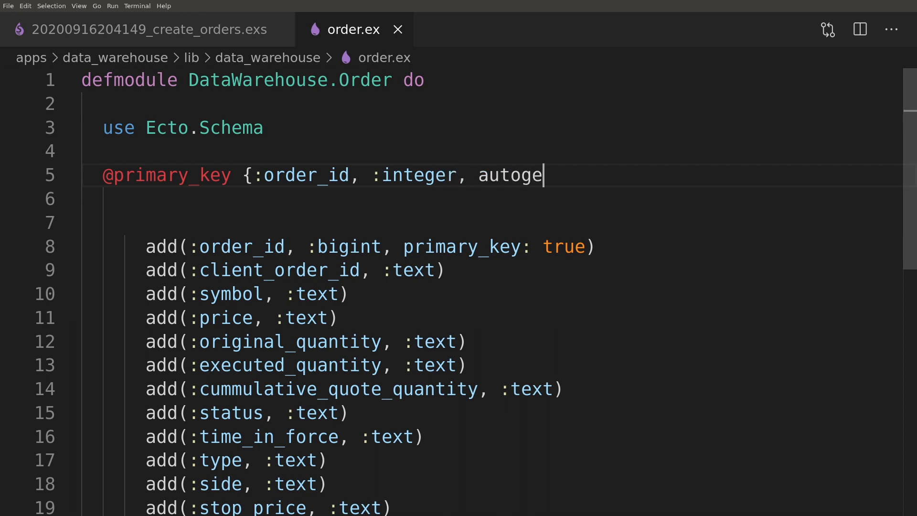
text(nerate: false)
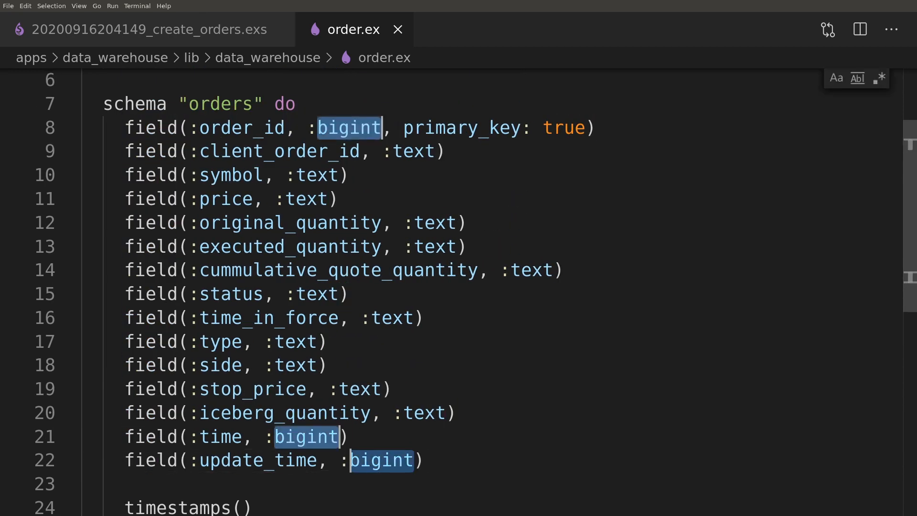
text(integer)
click(285, 151)
text(string)
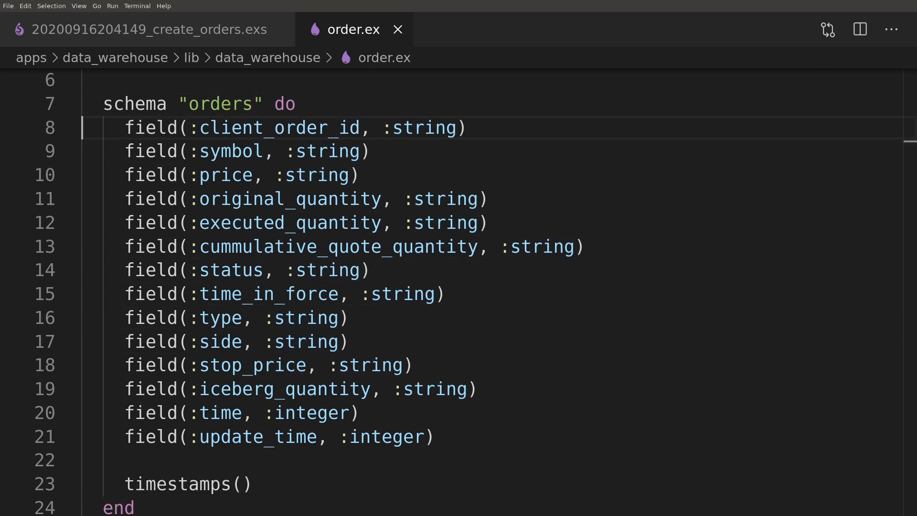
text(t)
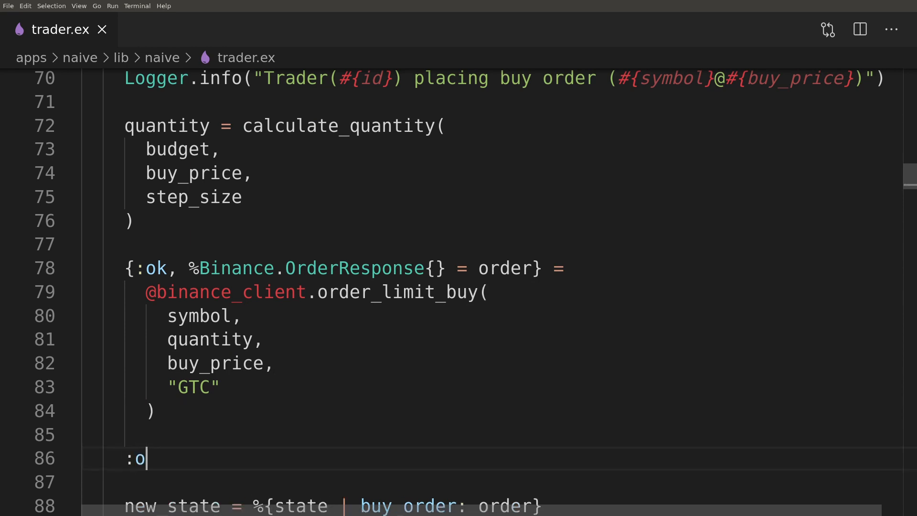
Add ':ok = broadcast_order(...)' after the buy order placement and its status fetch
text(k = broad)
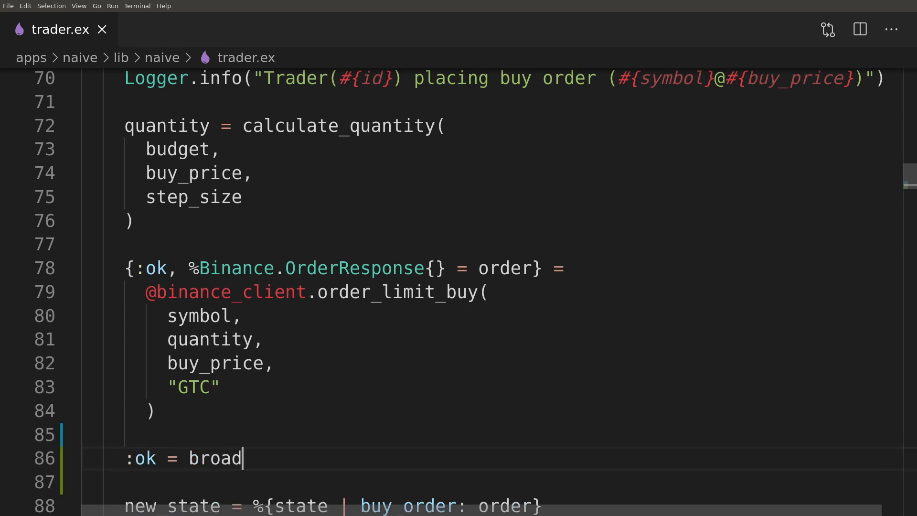
text(cast_order(or)
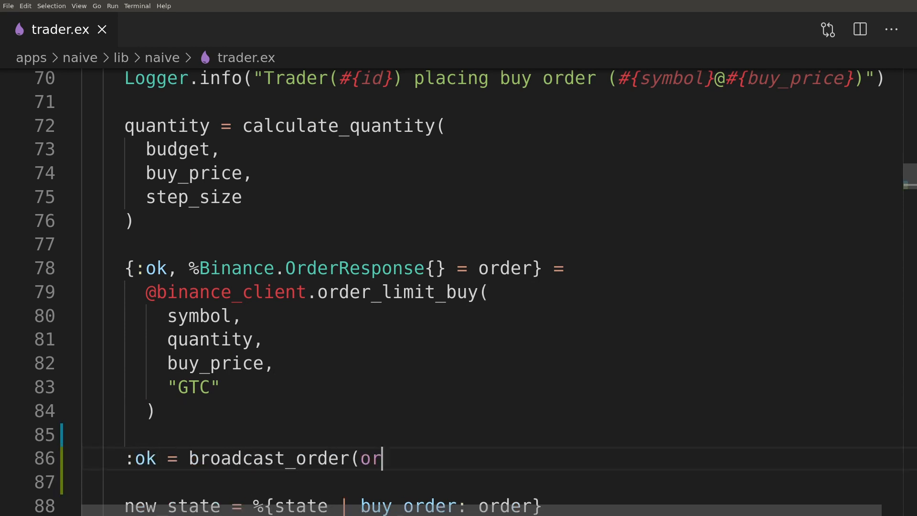
scroll(down, 3)
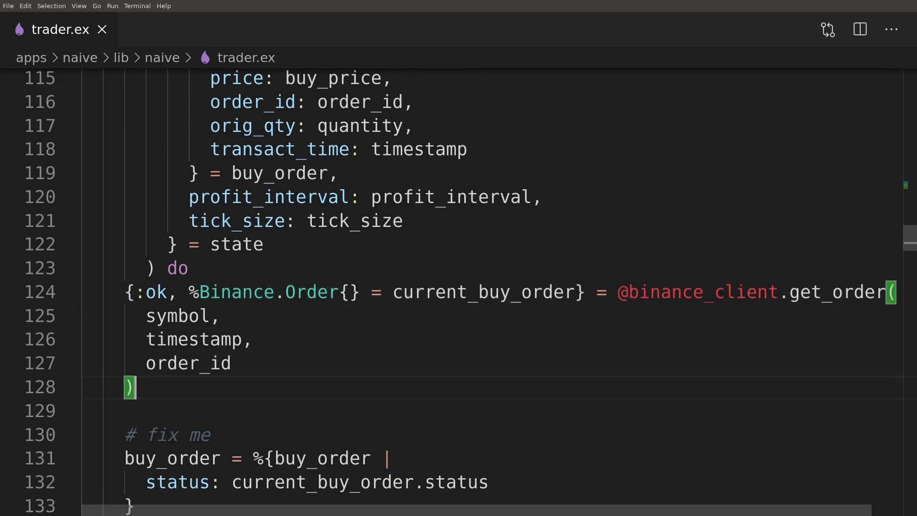
text(:ok = broadcast_or)
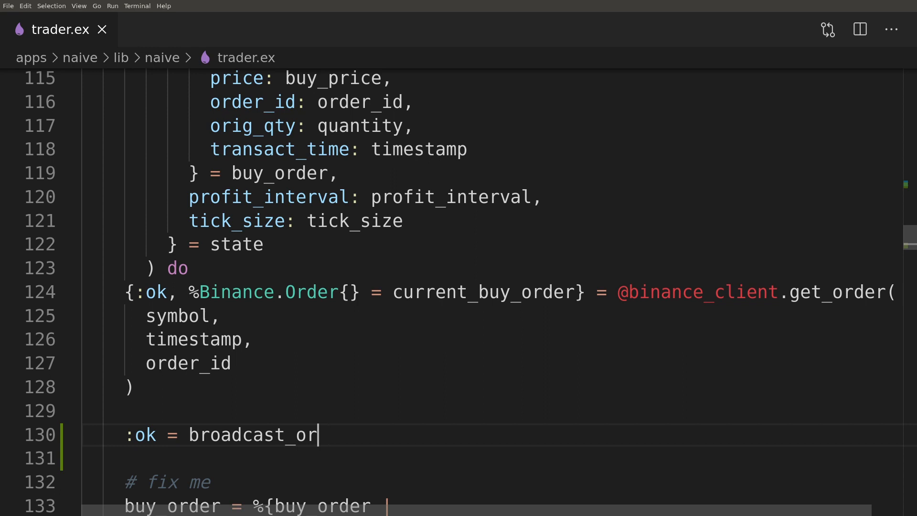
text(der(current_)
text(:ok)
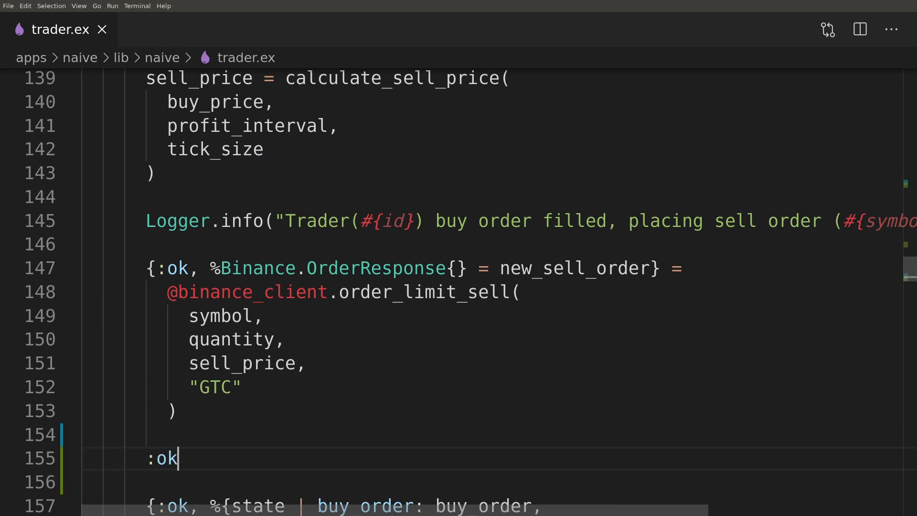
Add broadcast_order calls for new_sell_order and the fetched current order
text(= broadcast_or)
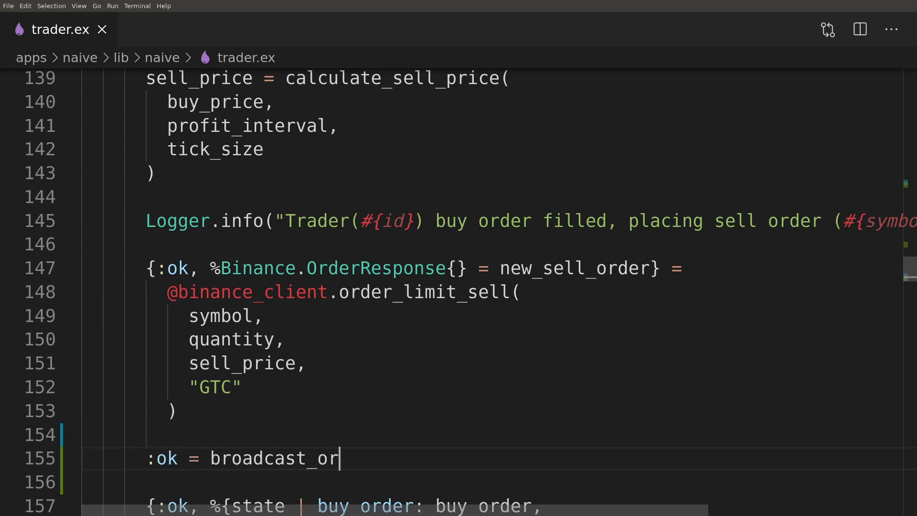
text(der(new_sel)
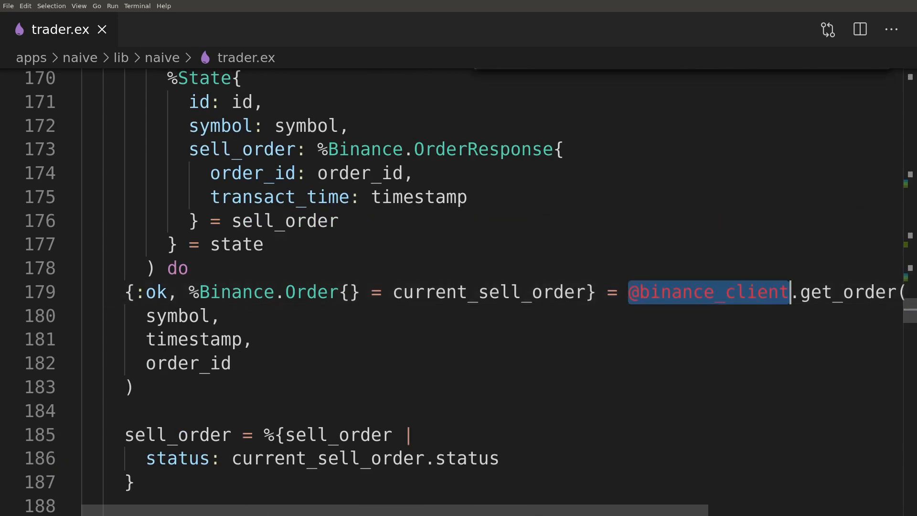
text(:ok)
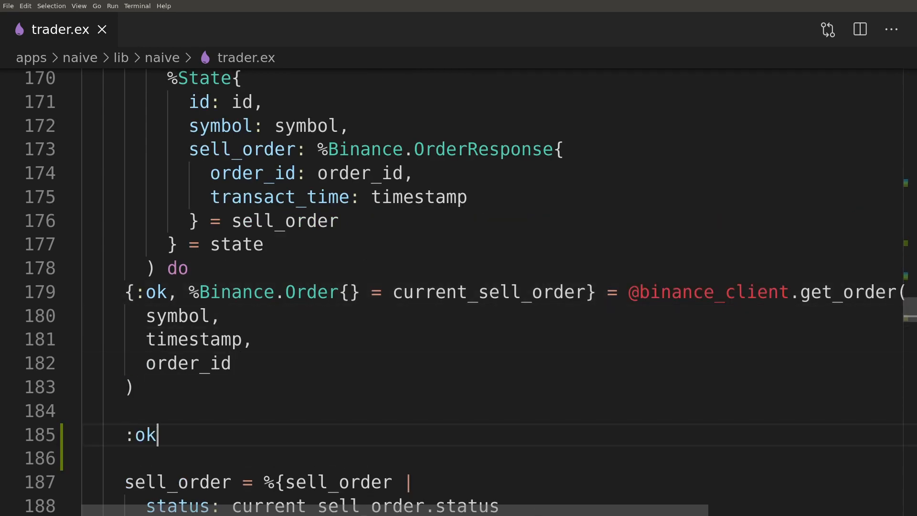
text(= broadcast_o)
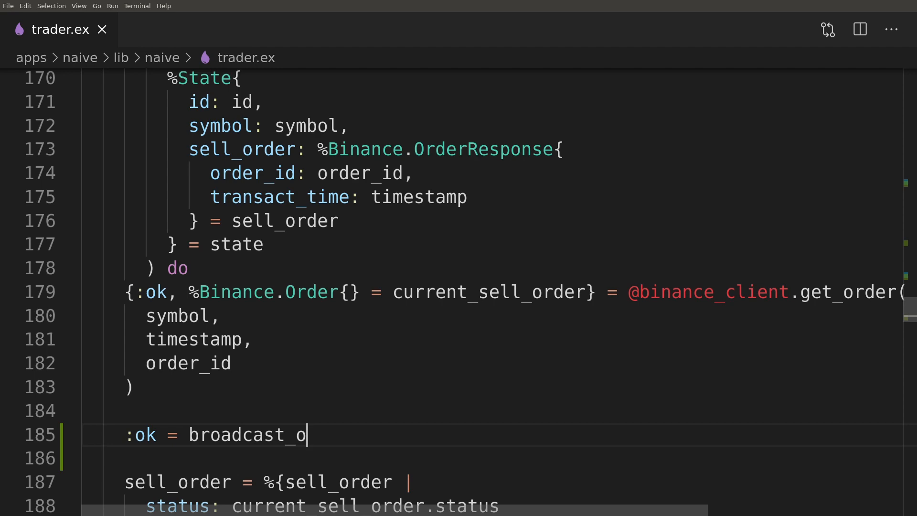
text(rder(current_)
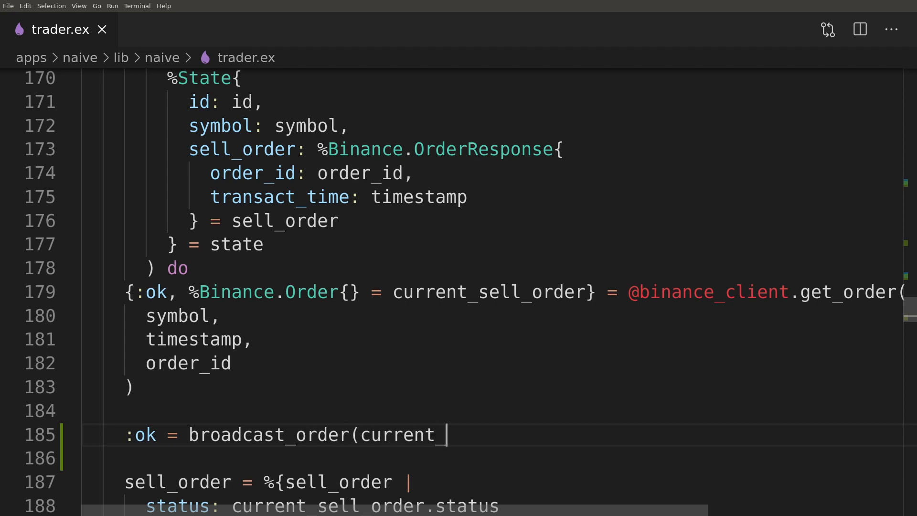
scroll(down, 3)
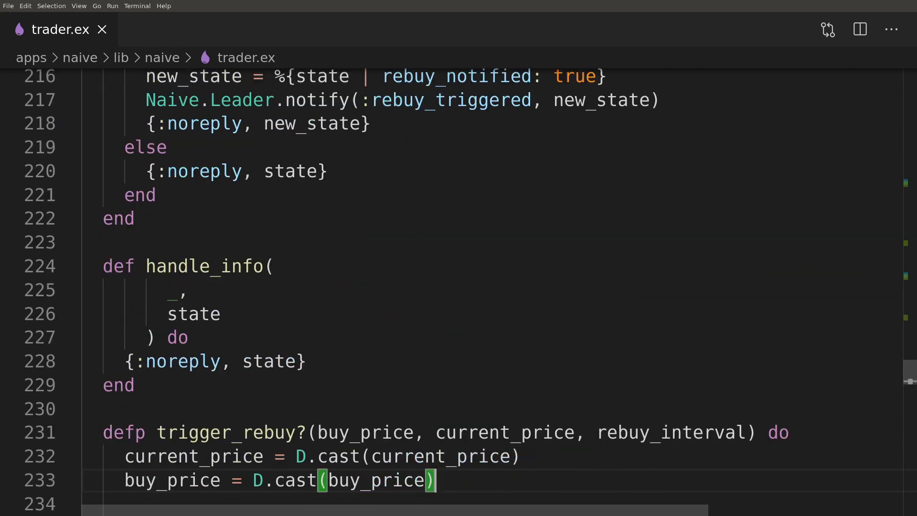
scroll(down, 3)
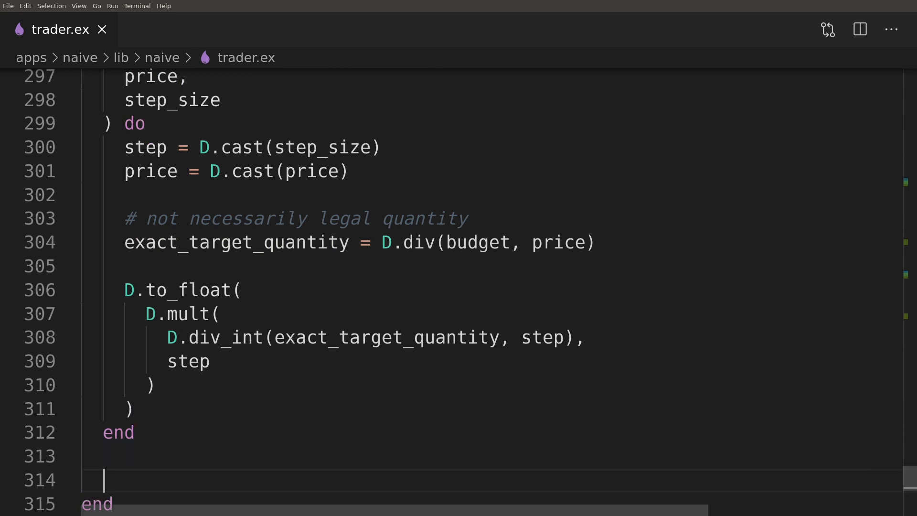
Add a broadcast_order clause for %Binance.OrderResponse{} that converts the response and rebroadcasts
text(def)
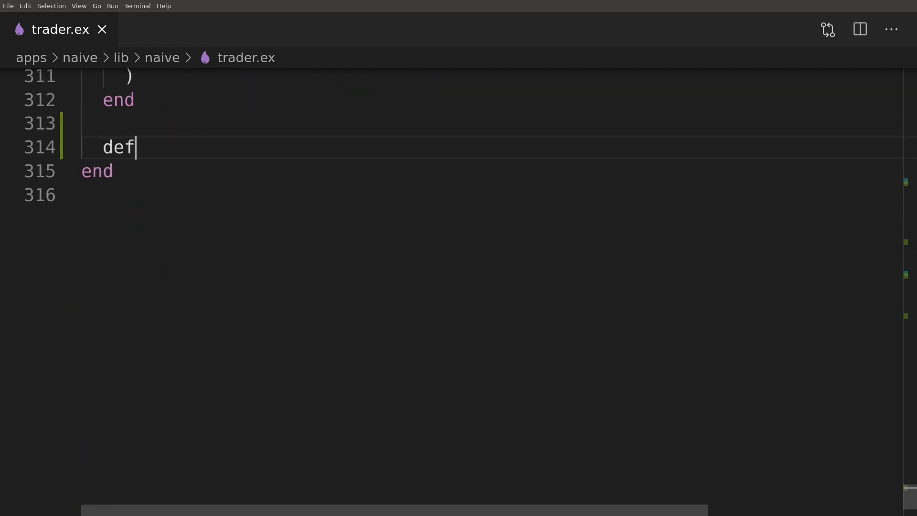
text(p broadcast_)
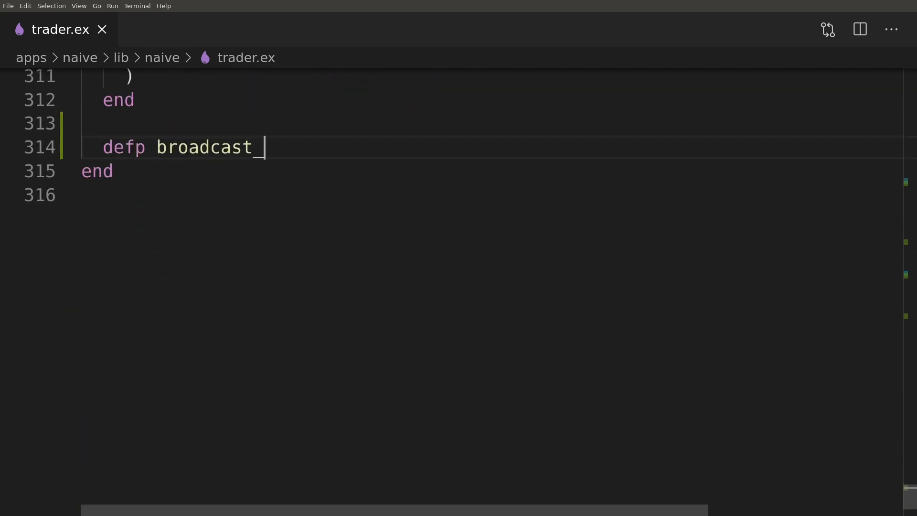
text(order(%Bi)
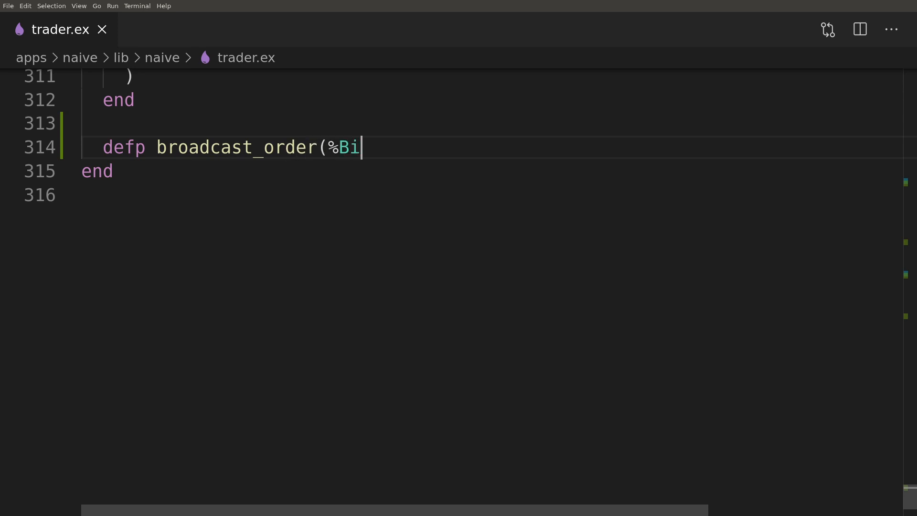
text(nance.OrderRes)
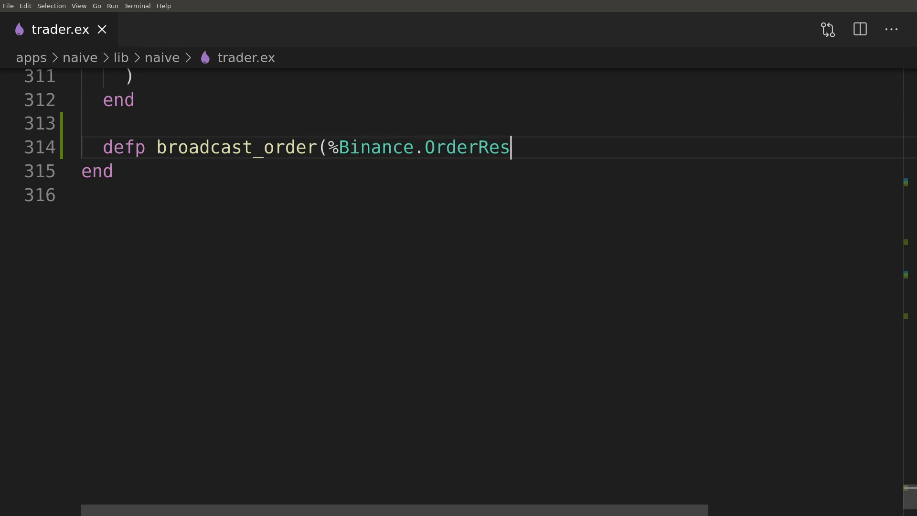
text(ponse{} = response) do)
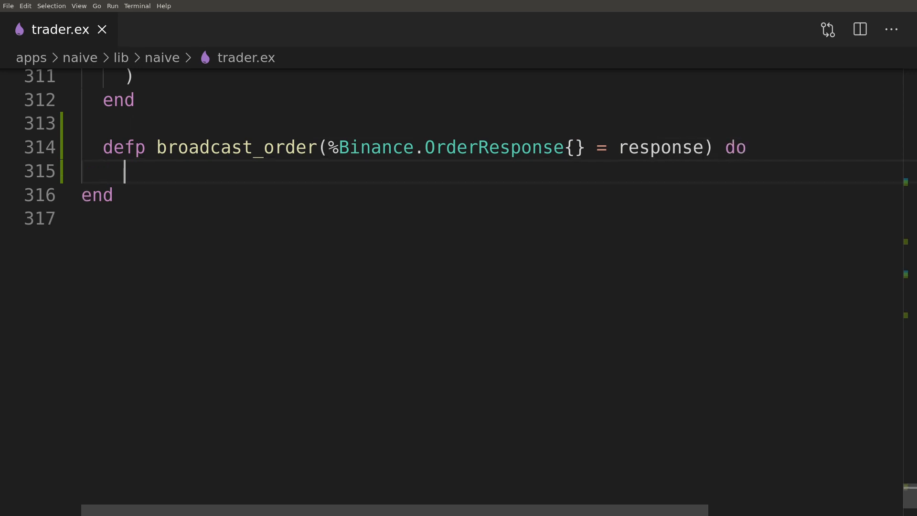
text(broadcast_order()
text(convert_to)
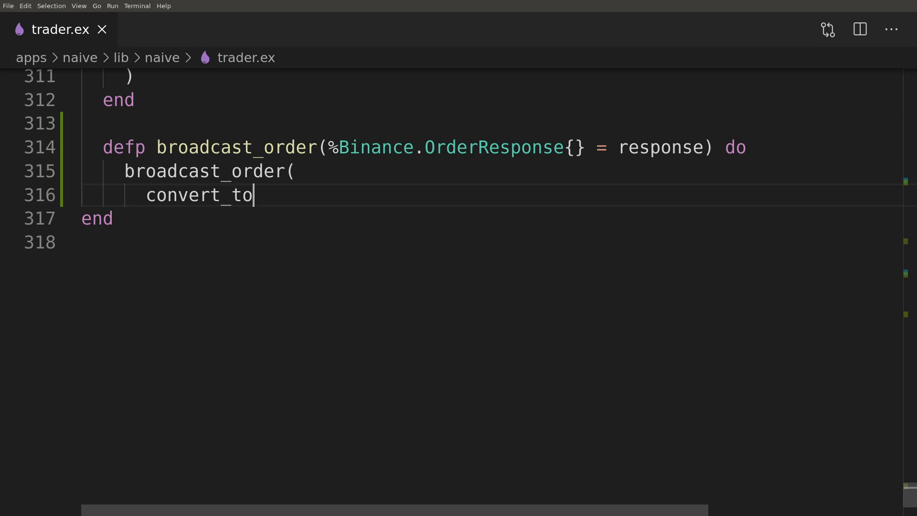
text(_order(response)
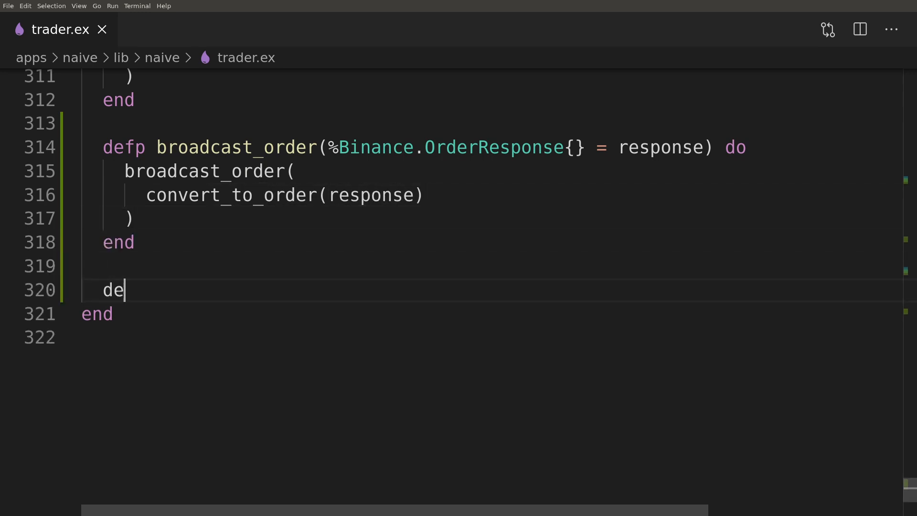
Add a %Binance.Order{} clause publishing via Phoenix.PubSub to "orders:#{symbol}" with downcased symbol
text(fp broadcast_)
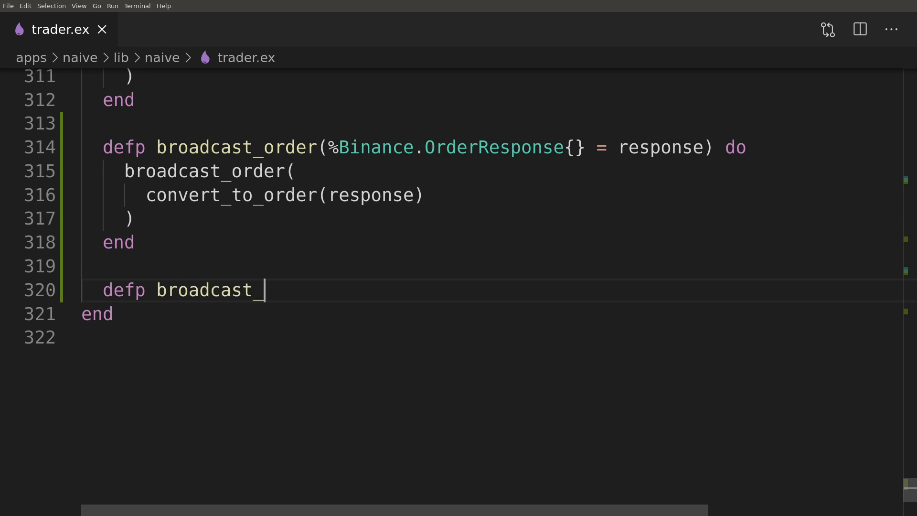
text(order(%Bin)
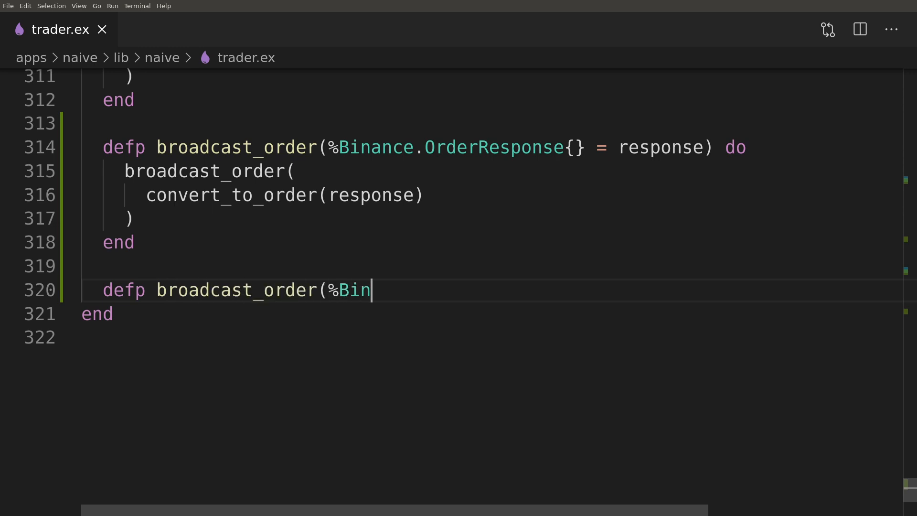
text(ance.Order{} = order) do)
text(symbol =)
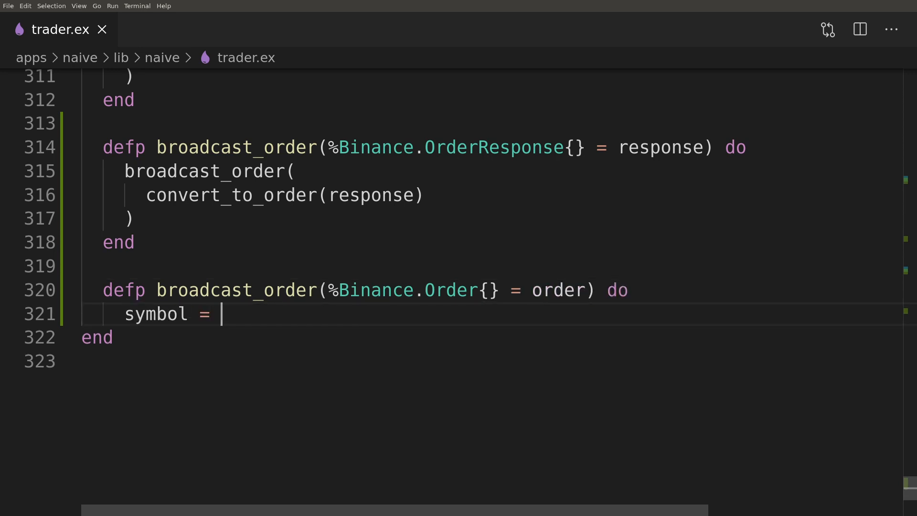
text(String.do)
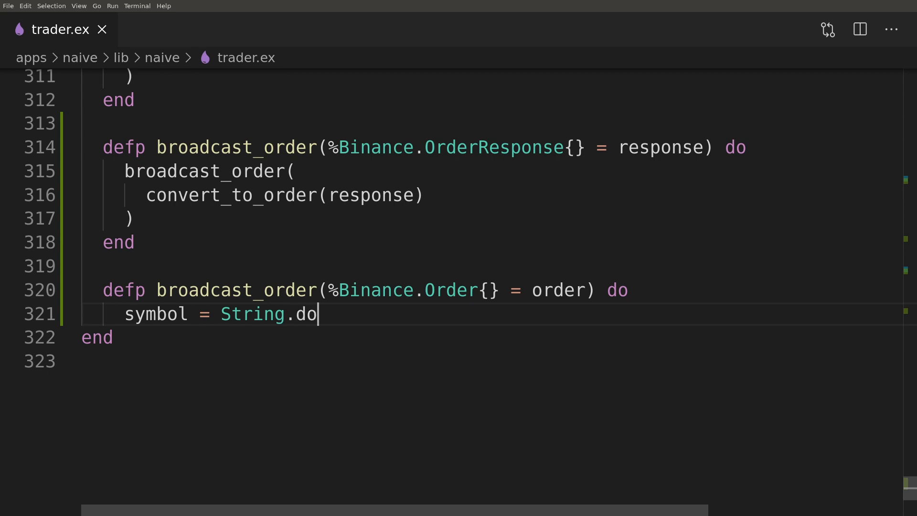
text(wncase(ord)
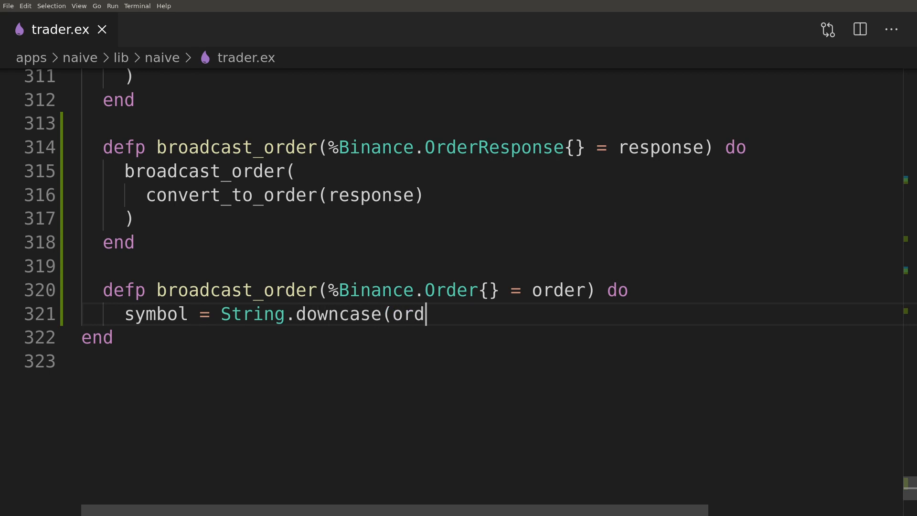
text(er.symbol))
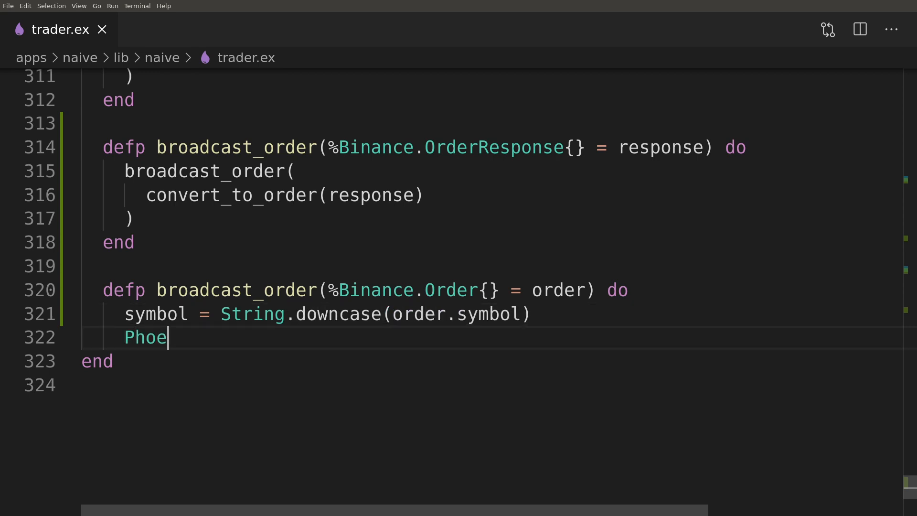
text(nix.PubSub.broadcast()
text(Streamer.PubSub,)
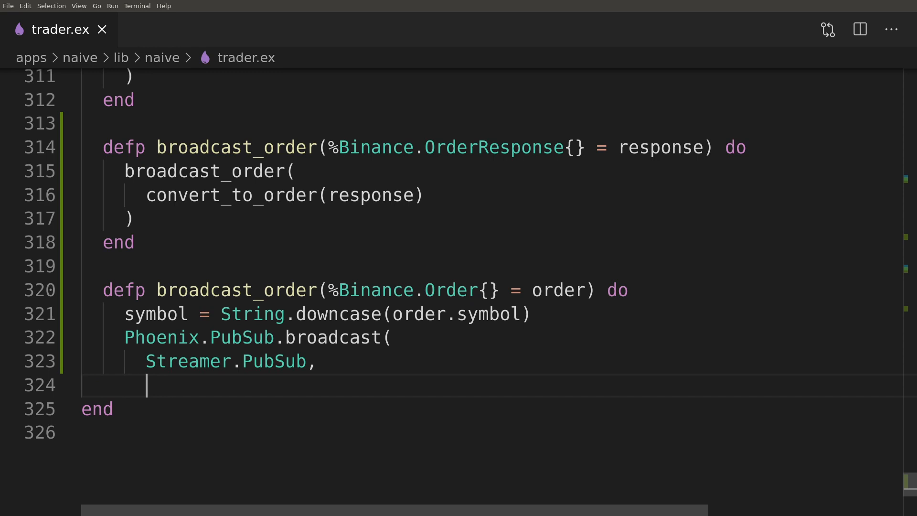
text("orders:#{symbol}",)
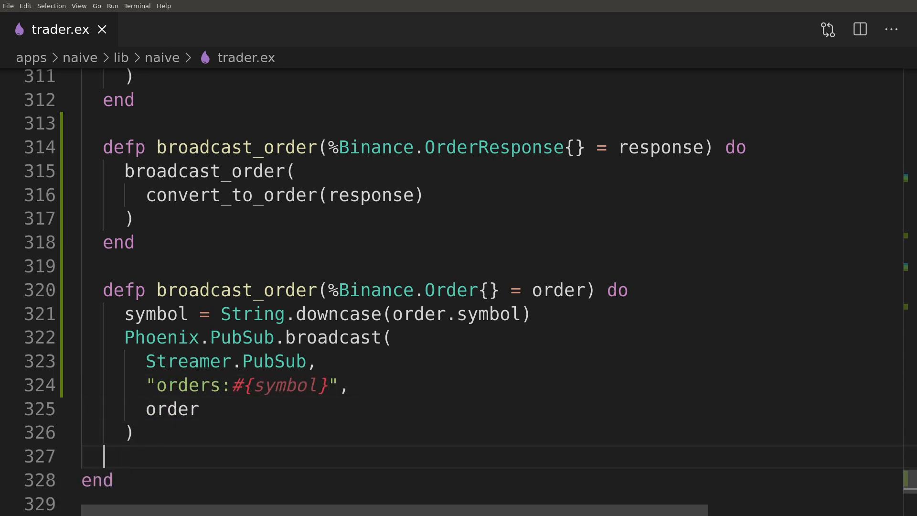
scroll(down, 3)
text(end)
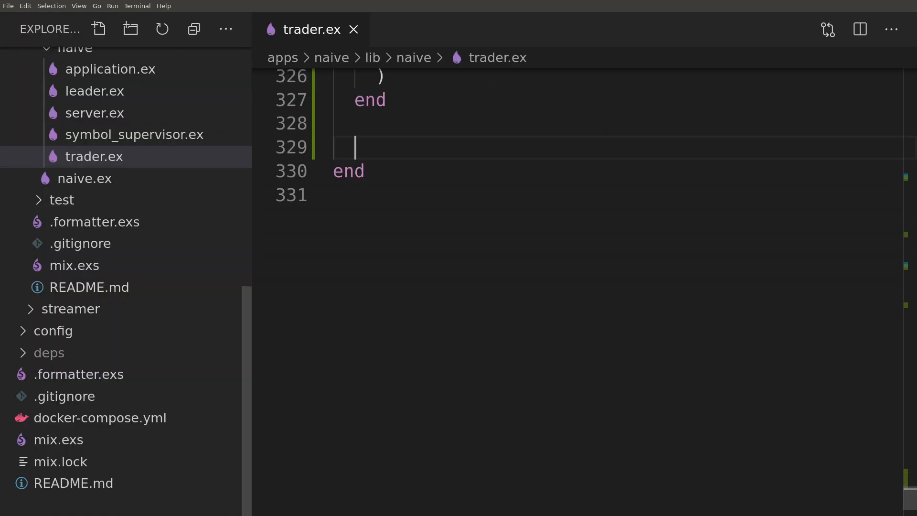
Copy the Binance.Order fields :symbol through :is_working, then close order.ex
click(49, 352)
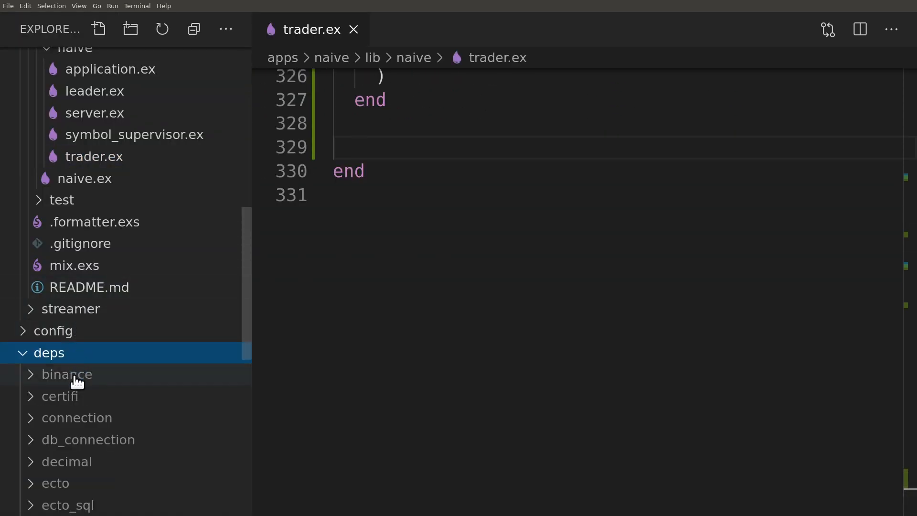
click(67, 374)
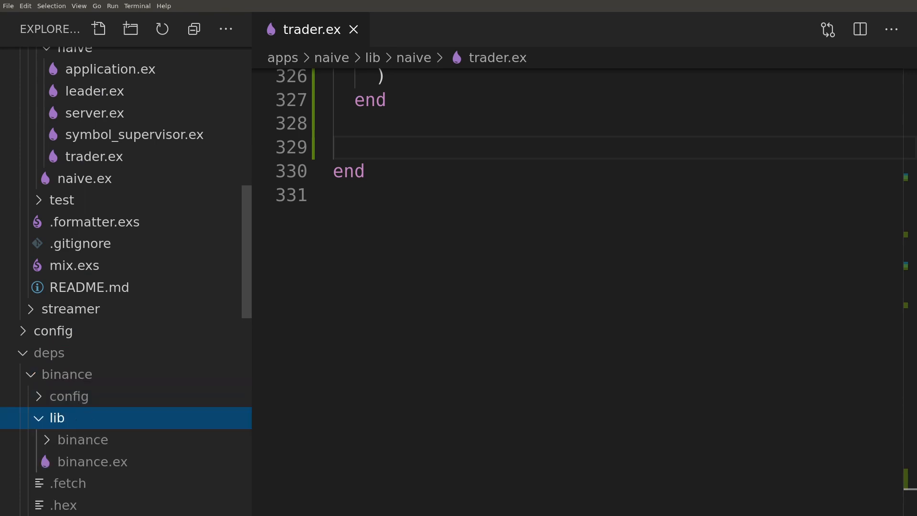
click(84, 439)
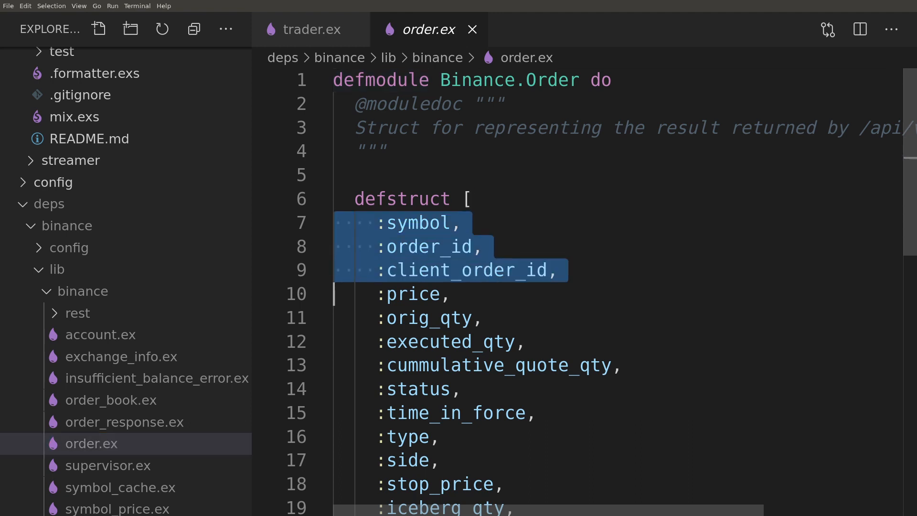
scroll(down, 3)
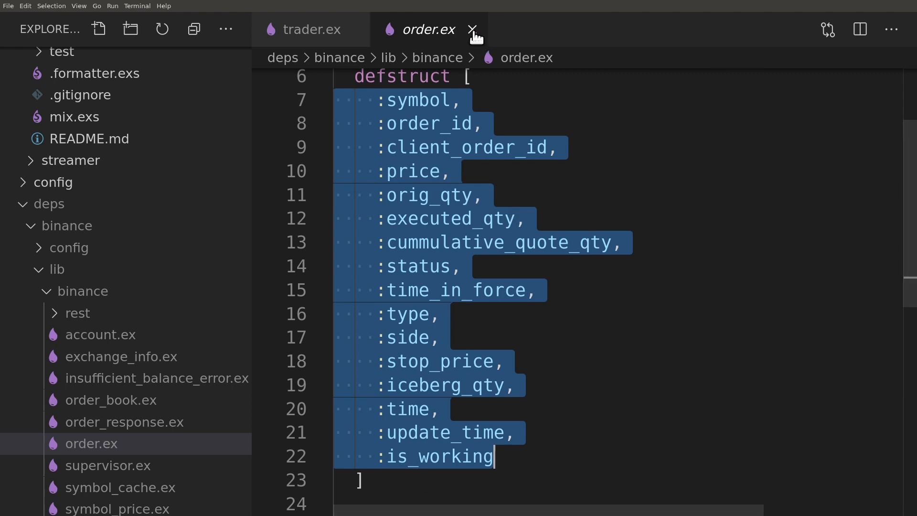
click(472, 30)
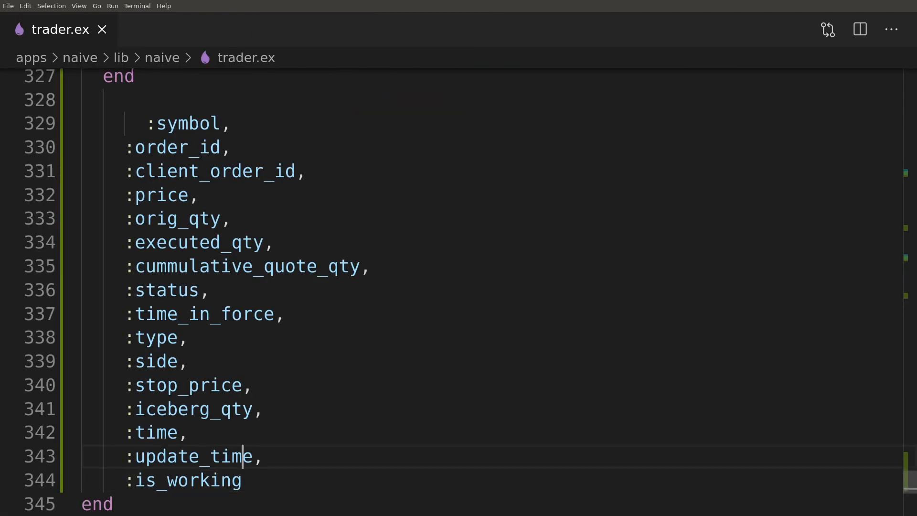
Wrap the pasted fields in defp convert_to_order(%Binance.OrderResponse{} = response) returning %Binance.Order{}
click(232, 218)
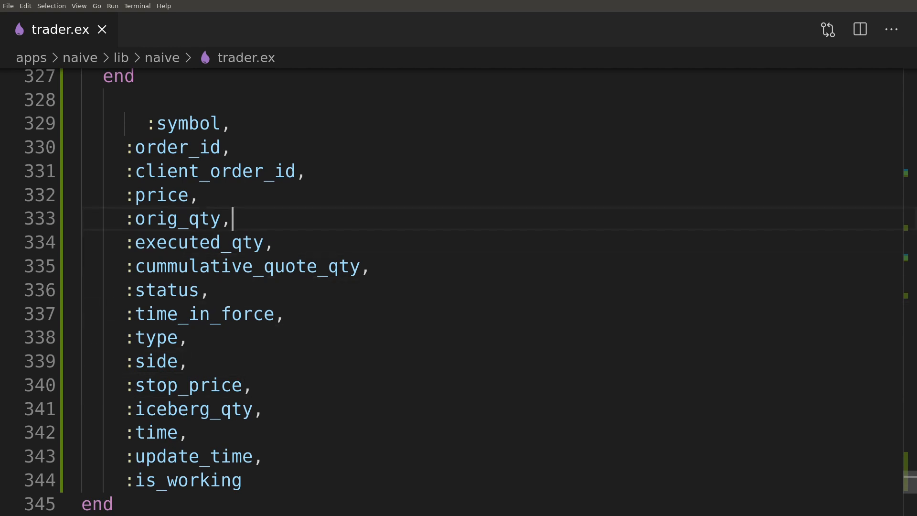
text(de)
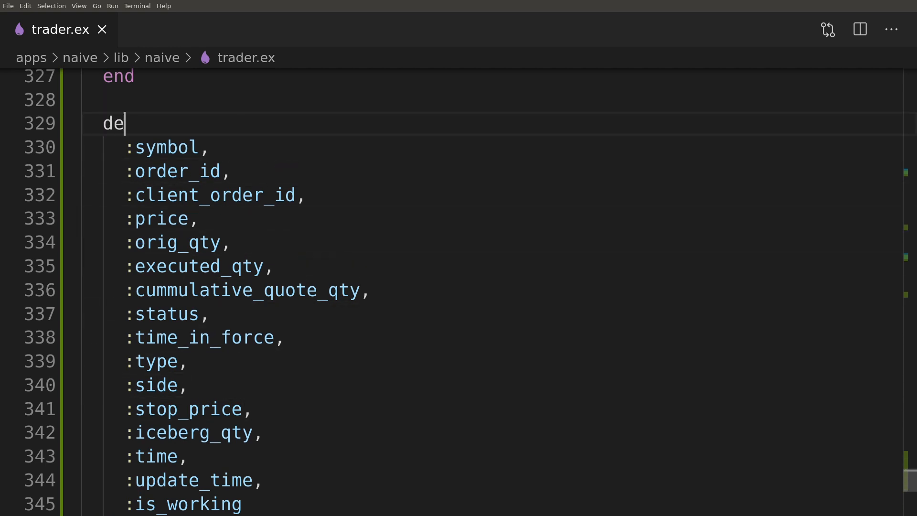
text(fp convert)
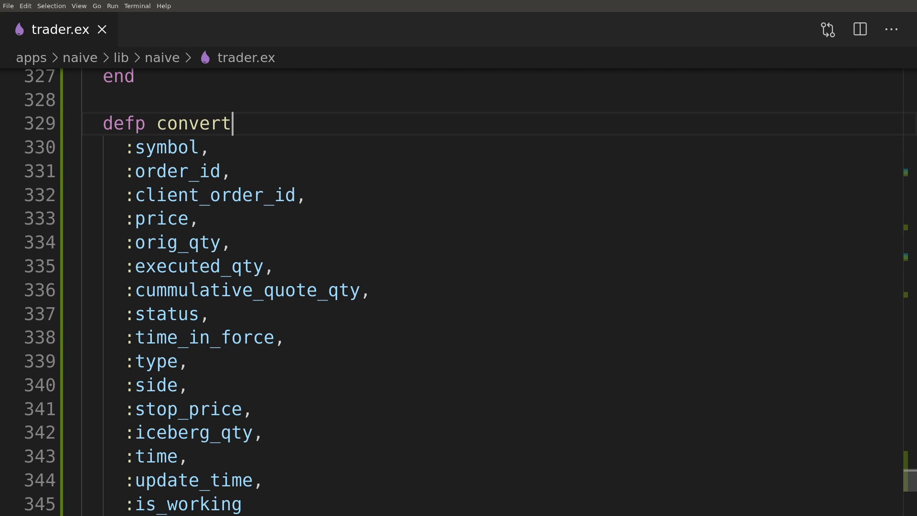
text(_to_order(%)
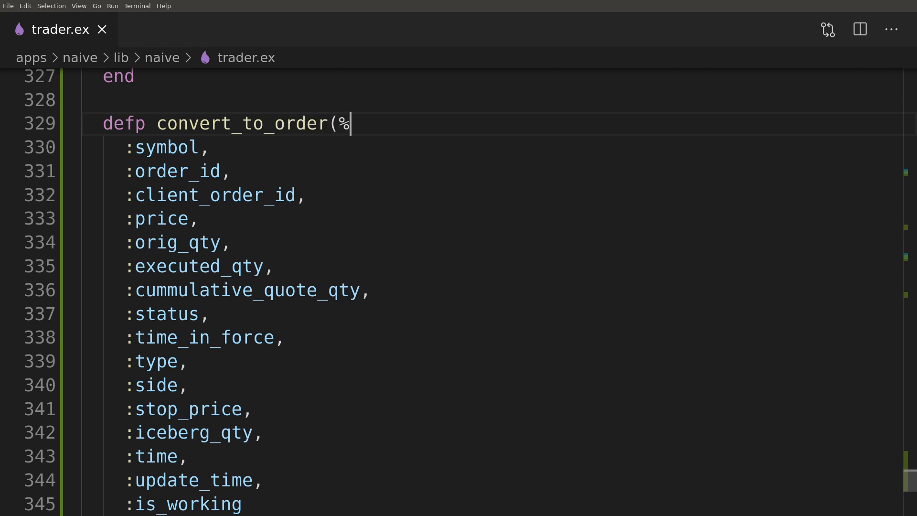
text(Binance.Orde)
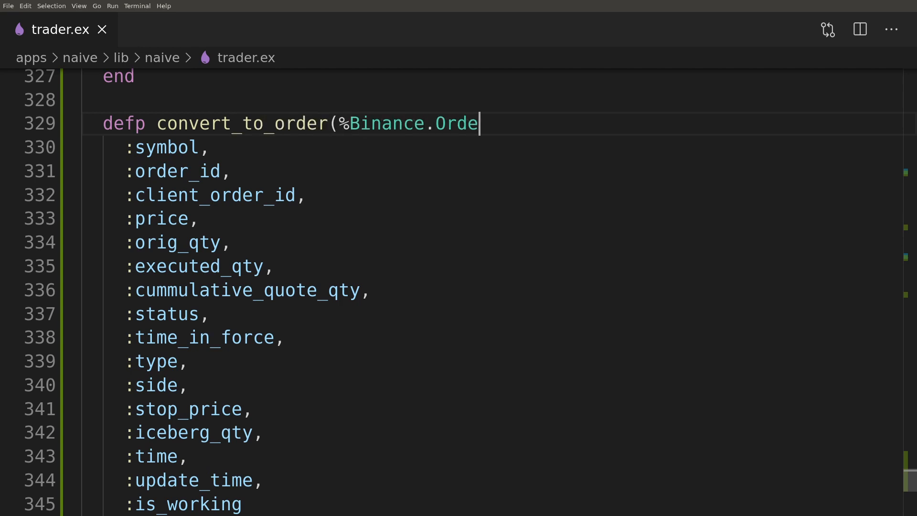
text(rResponse{} = response) do)
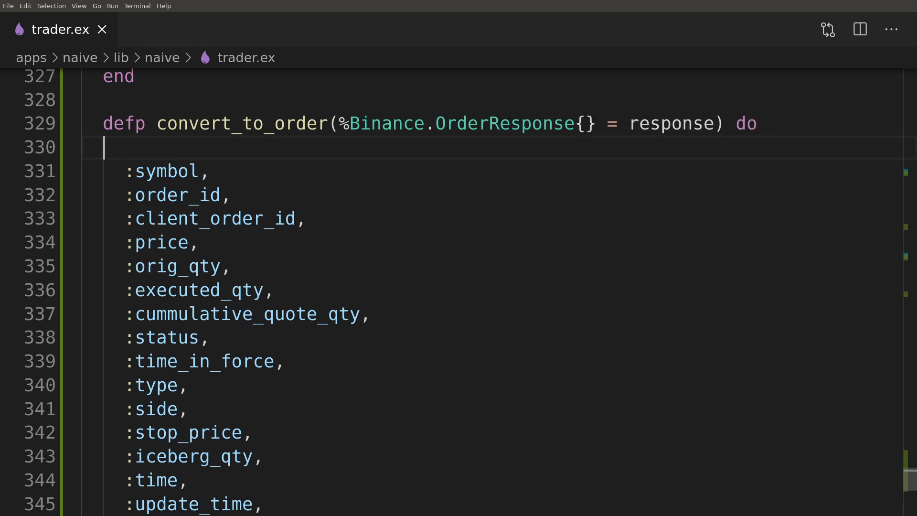
text(%Binance.Order{)
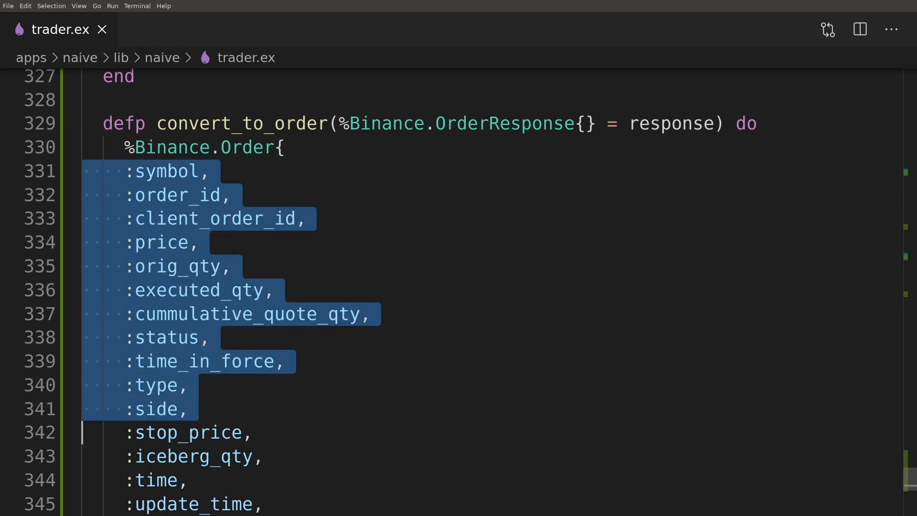
scroll(down, 3)
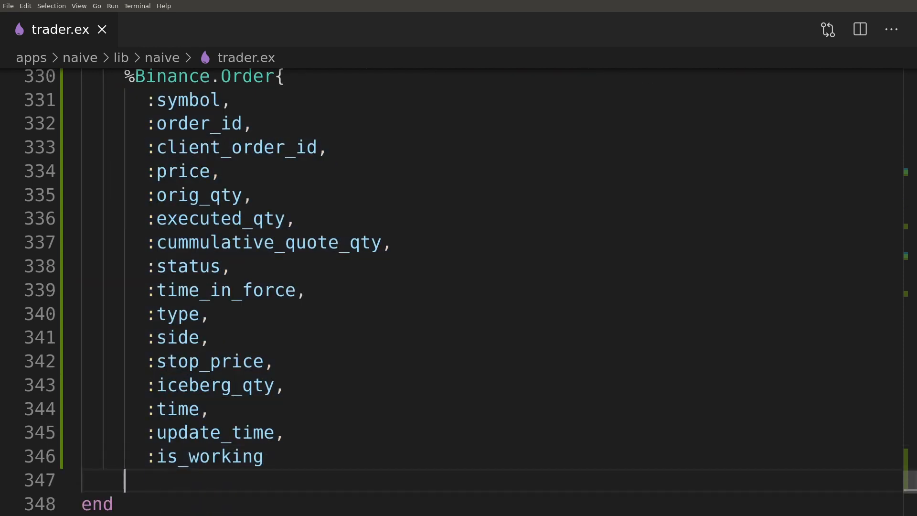
text(})
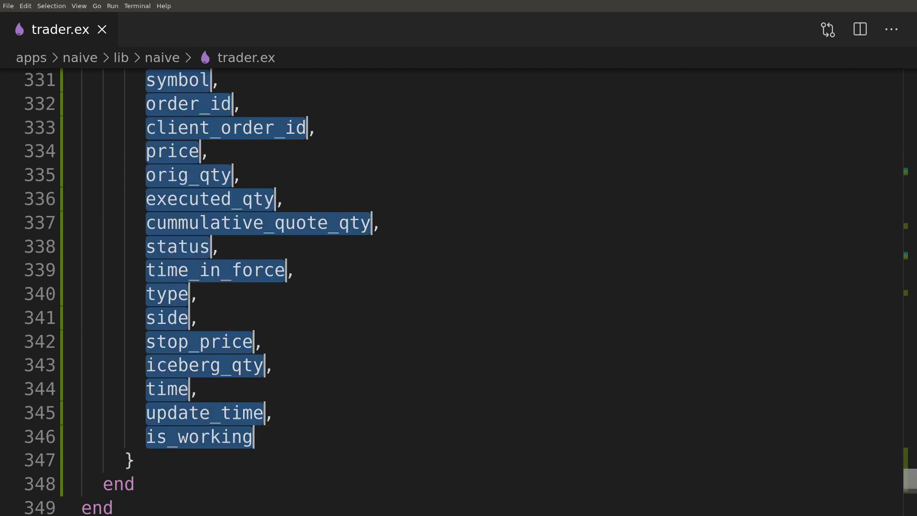
Map fields from response, with "0.000" quantities, transact_time timestamps and is_working true
text(: response.)
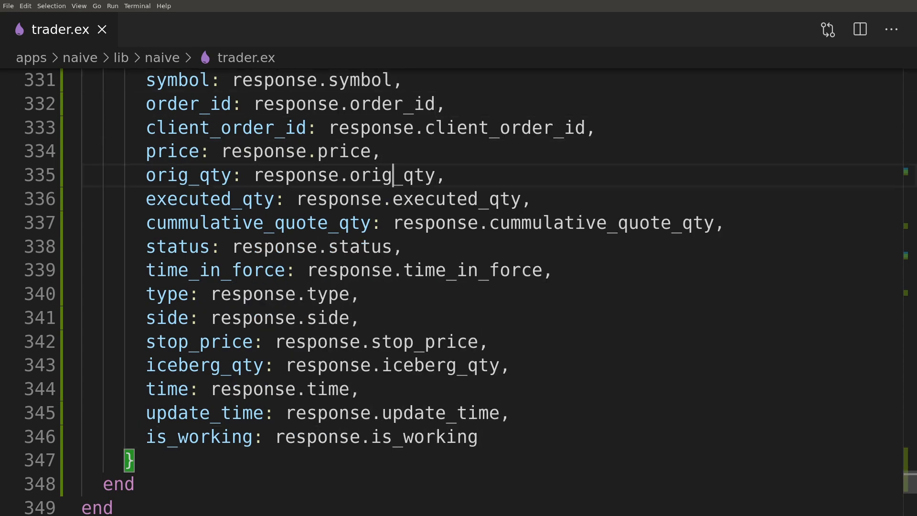
text("0.000")
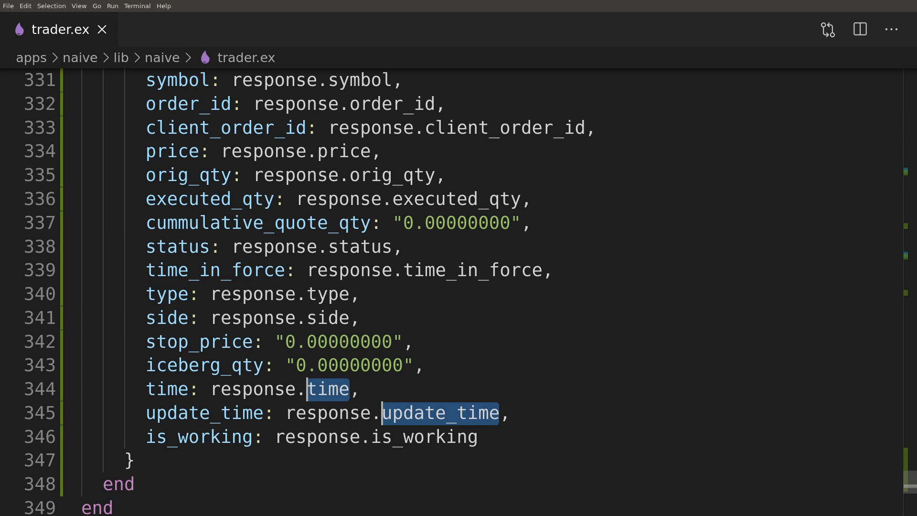
text(transact_ti)
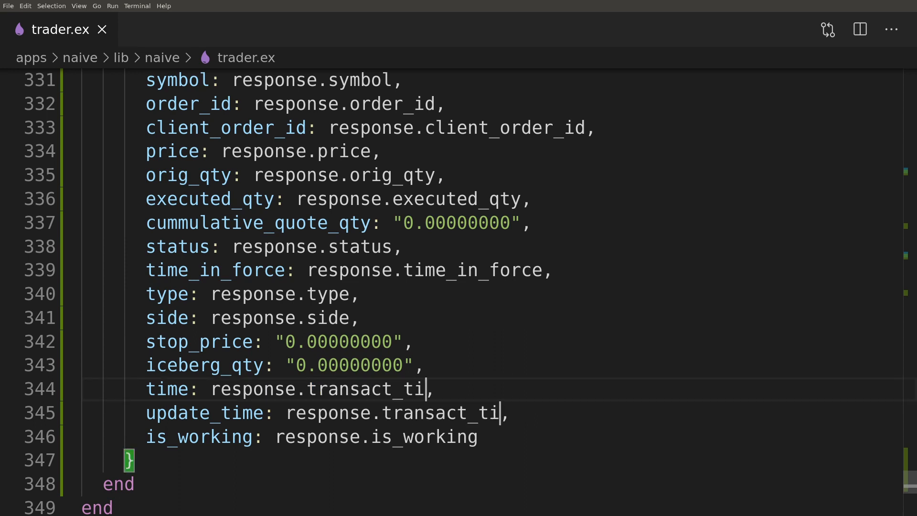
double_click(374, 436)
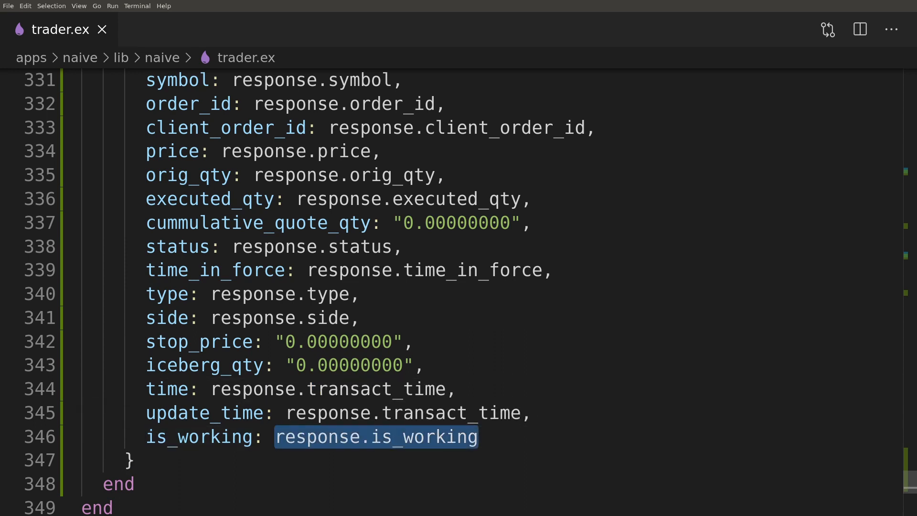
text(true)
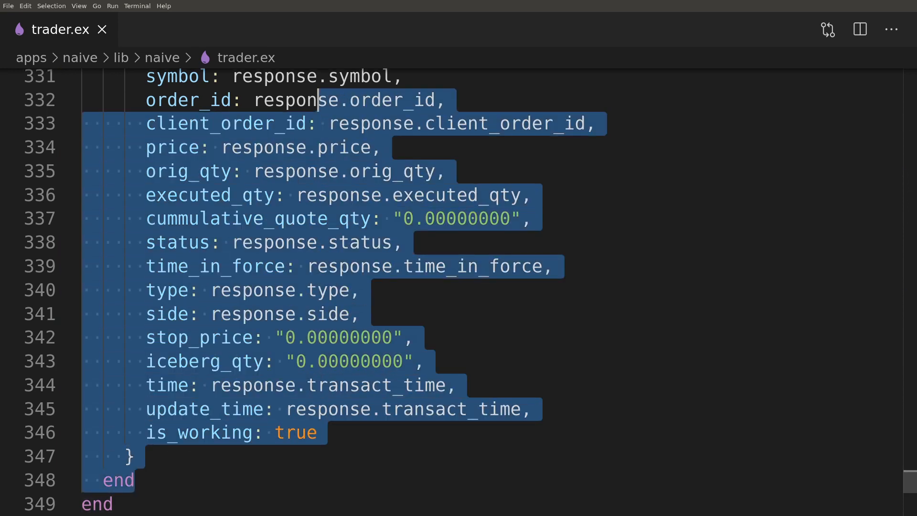
text(sub worker)
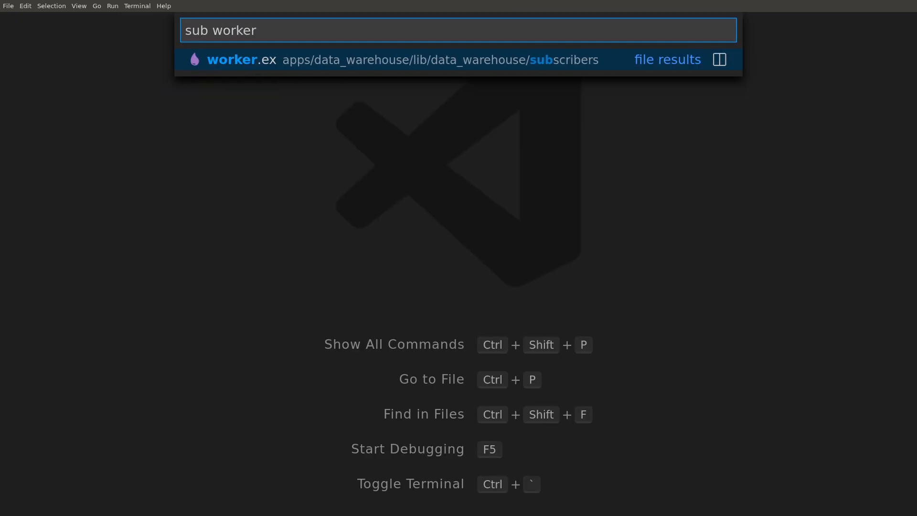
Open the subscriber worker.ex, paste convert_to_order, and begin an order handle_info clause
click(409, 59)
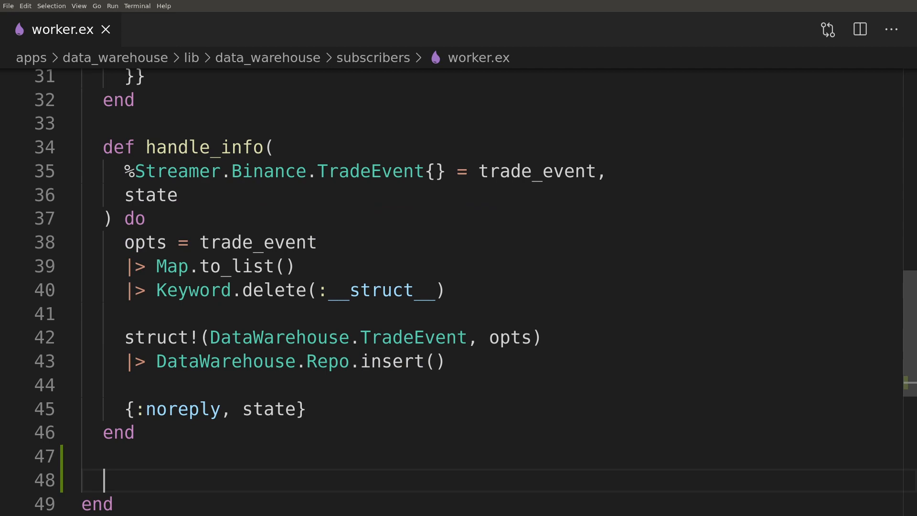
scroll(down, 3)
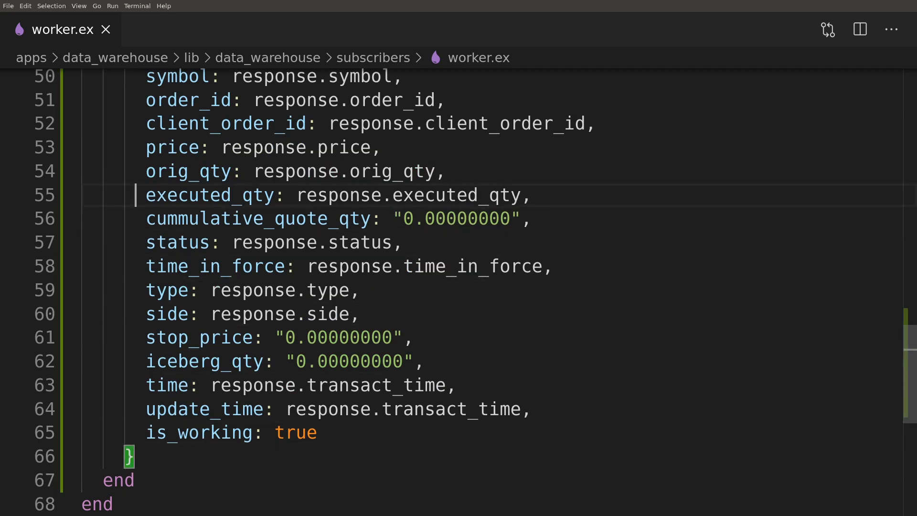
scroll(up, 3)
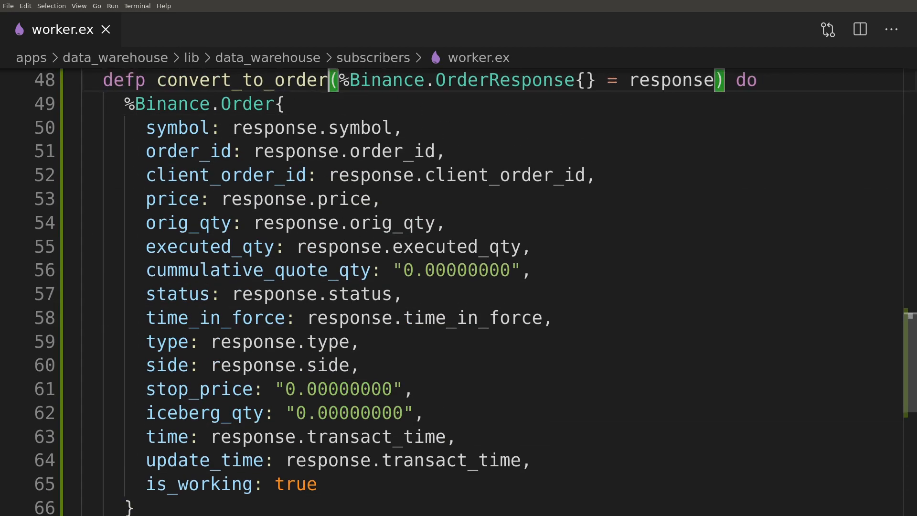
text(han)
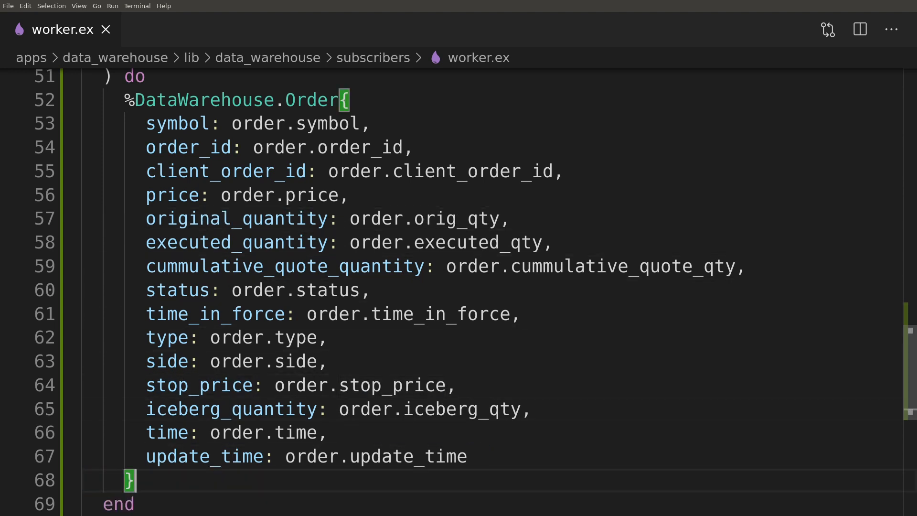
Insert a %DataWarehouse.Order{} with on_conflict: :replace_all, conflict_target: :order_id, returning noreply
text(|> DataWarehouse.Repo.insert()
text(on)
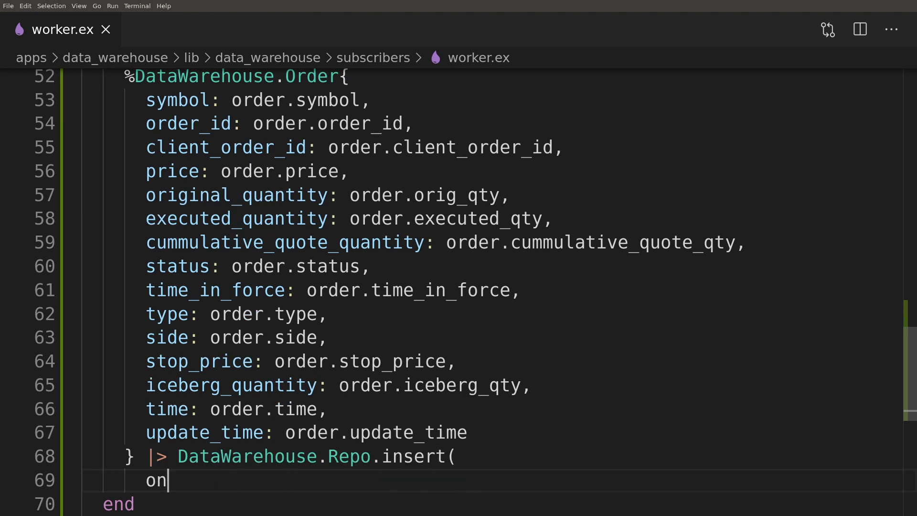
text(_conflict: :)
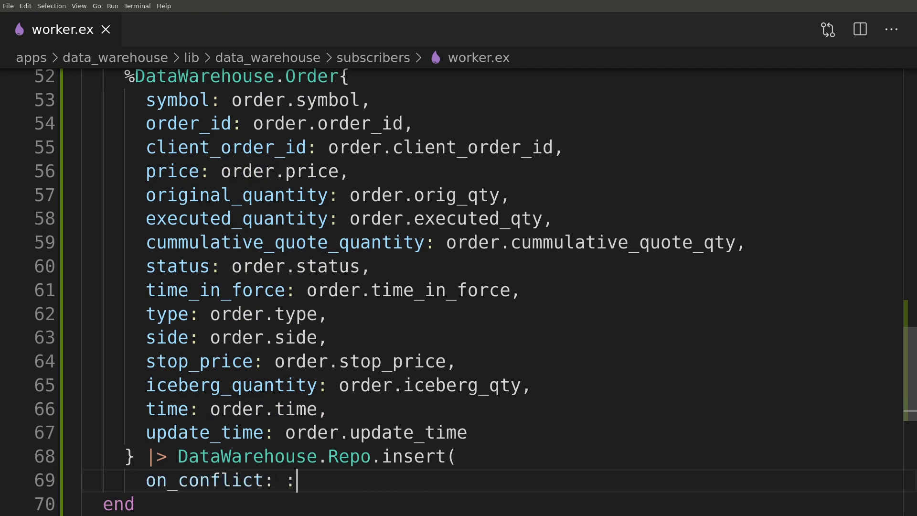
text(replace_all,)
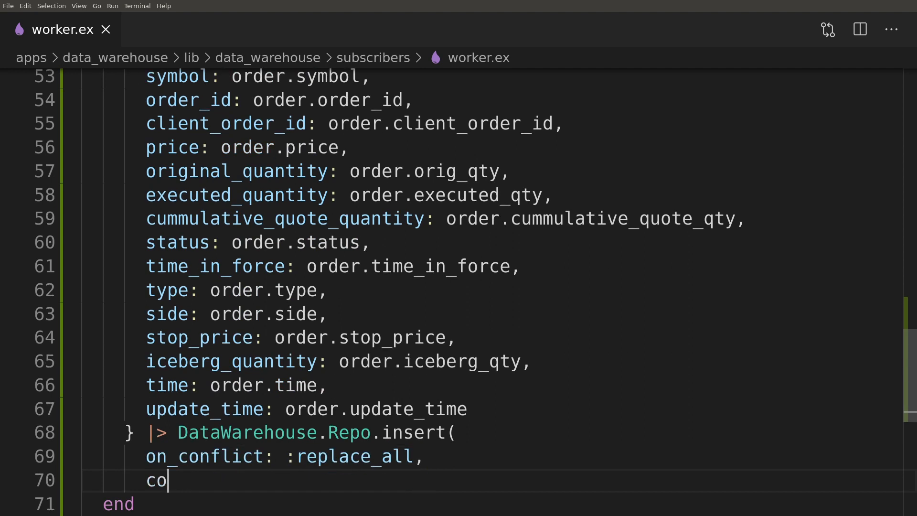
text(nflict_tar)
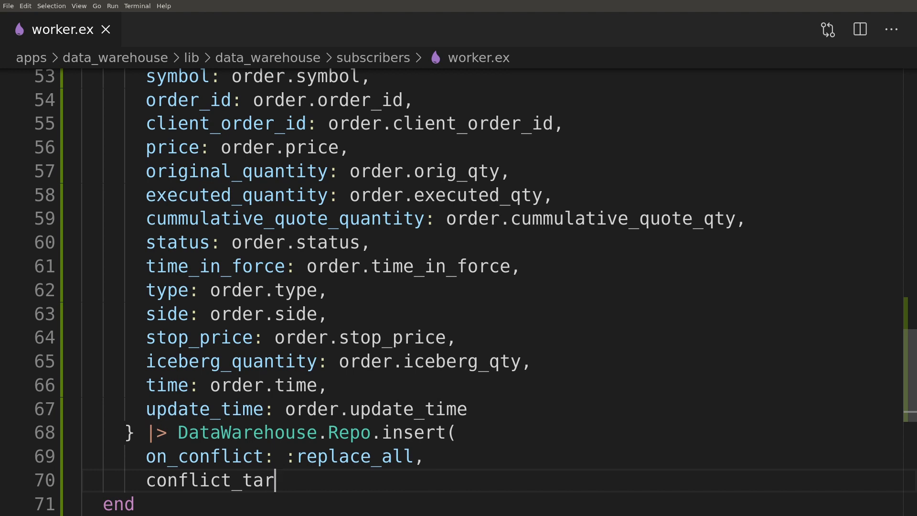
text(get: :order_id)
text({:nor)
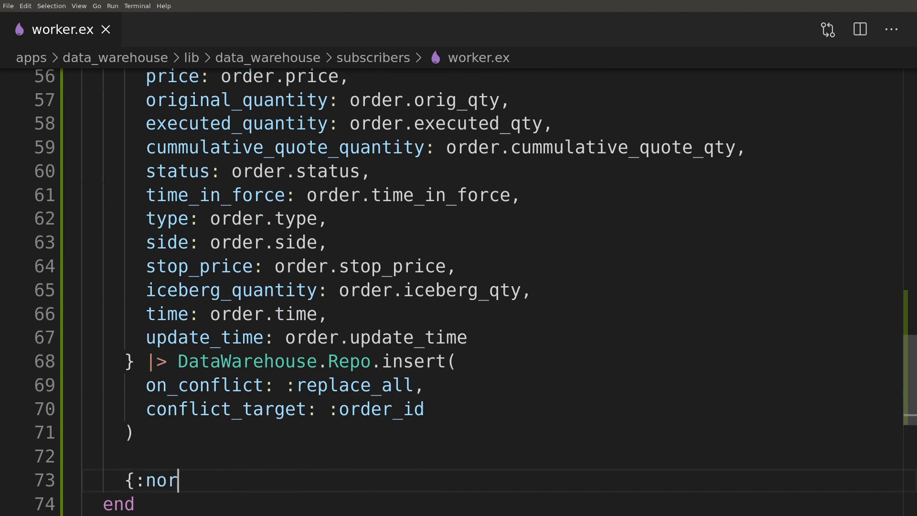
text(eply, state)
text(d)
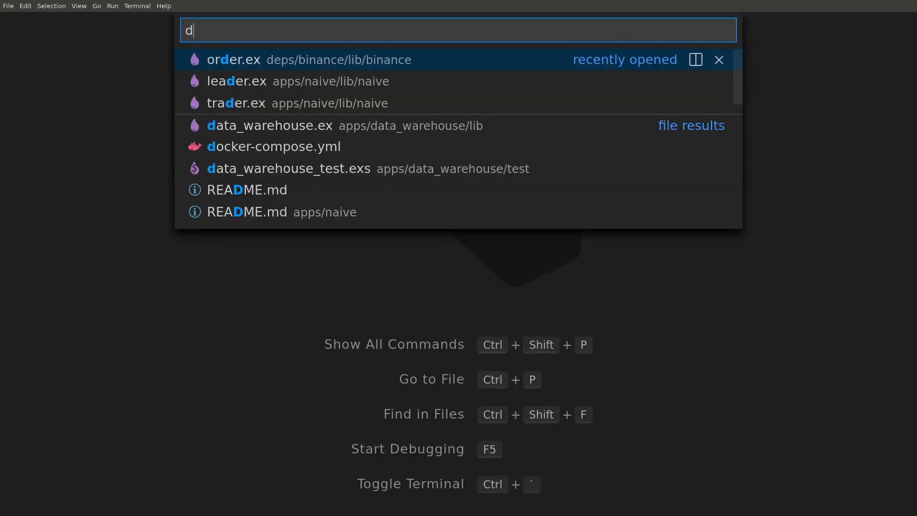
Add {:binance, "~> 0.7.1"} to data_warehouse's mix.exs and run mix ecto.migrate
text(ata mix)
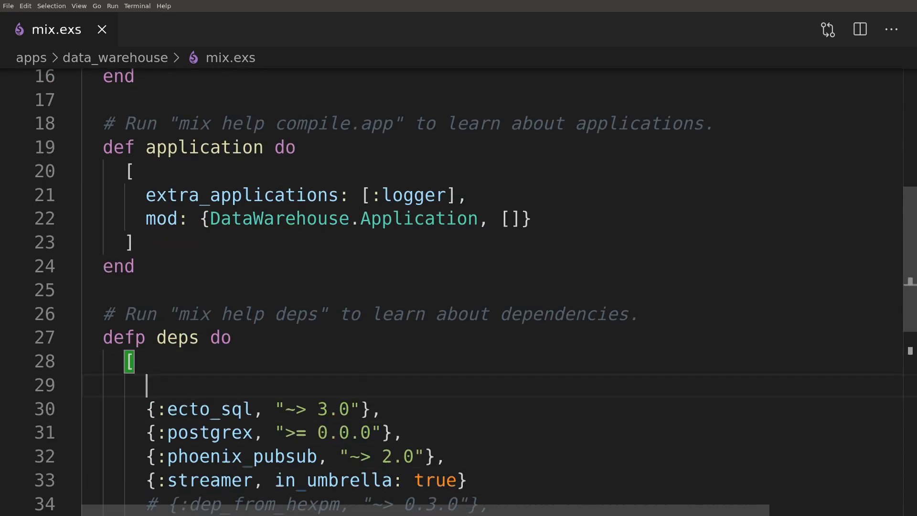
text({:binance,)
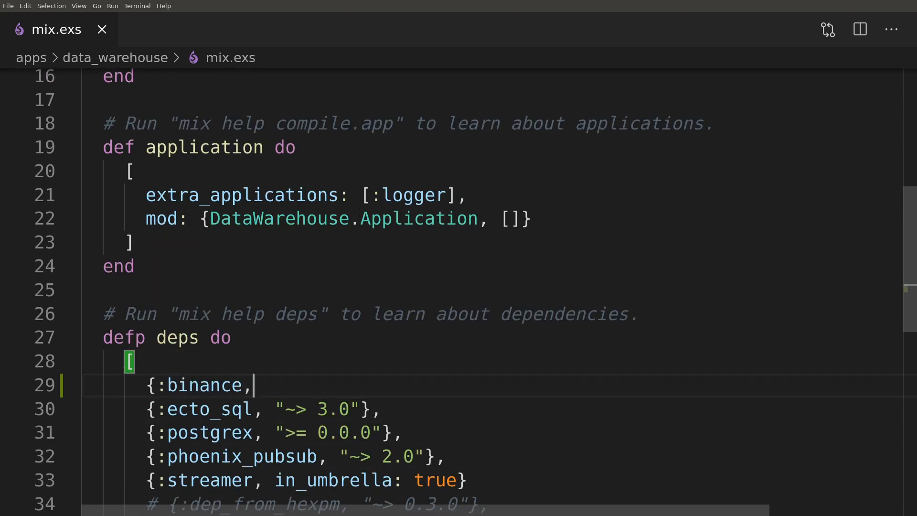
text("~> 0.7.1")
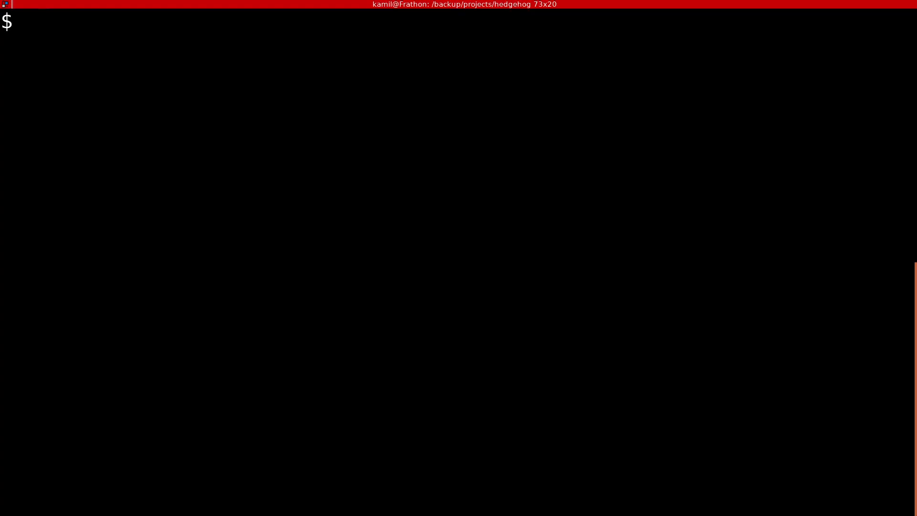
text(mix ecto.migr)
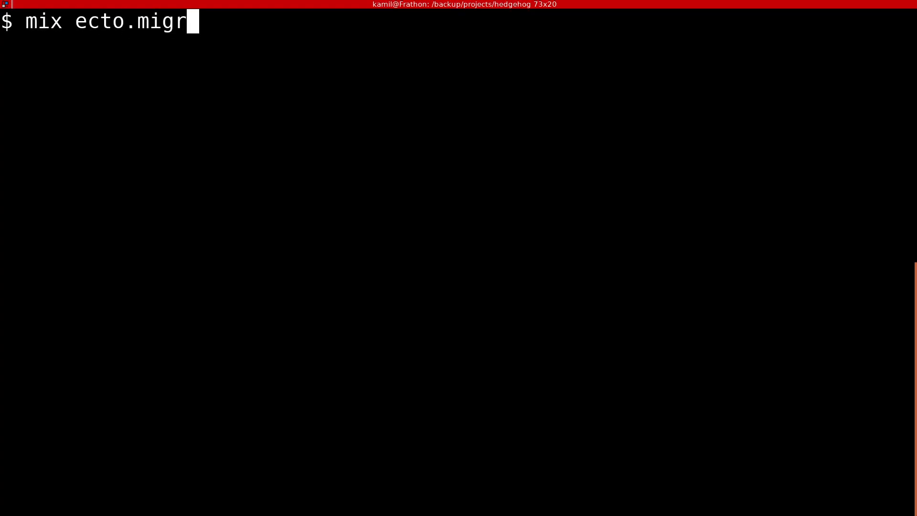
key(Return)
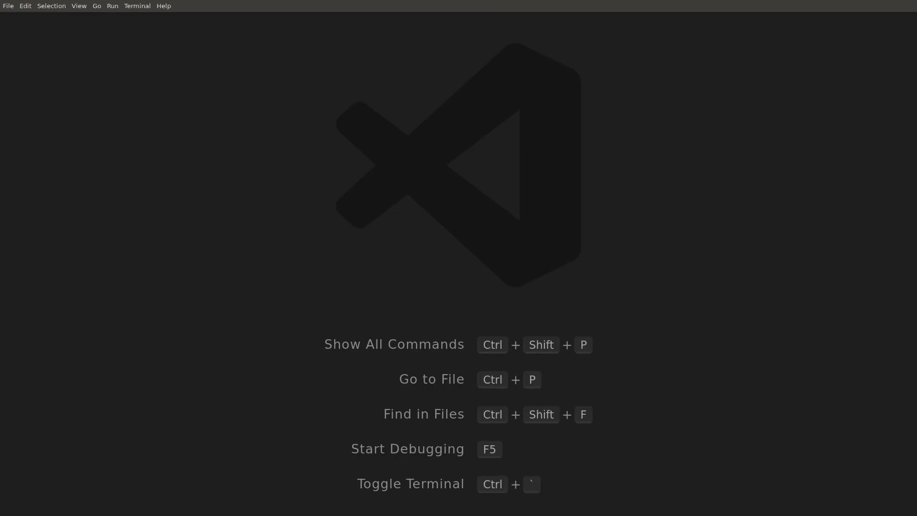
In binance_mock.ex's convert_order_to_event, set trade_id to Integer.floor_div(time, 1000)
text(binance m)
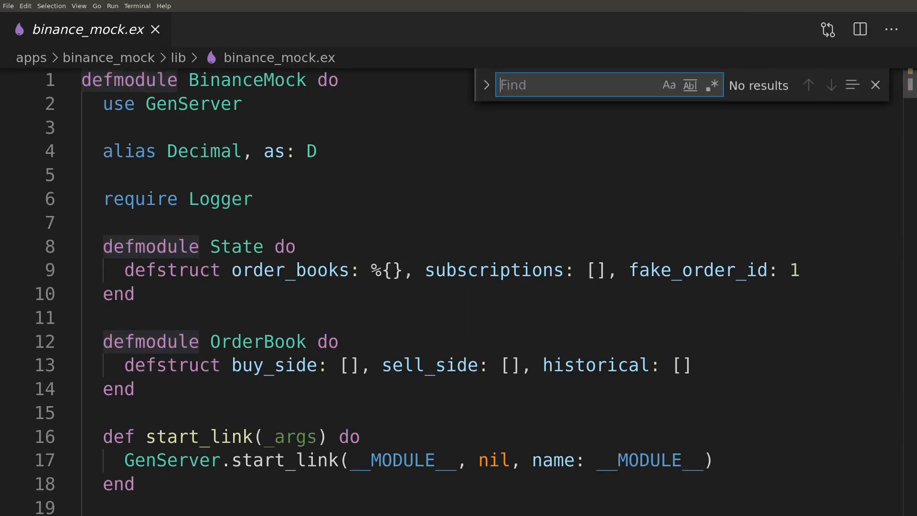
text(convert)
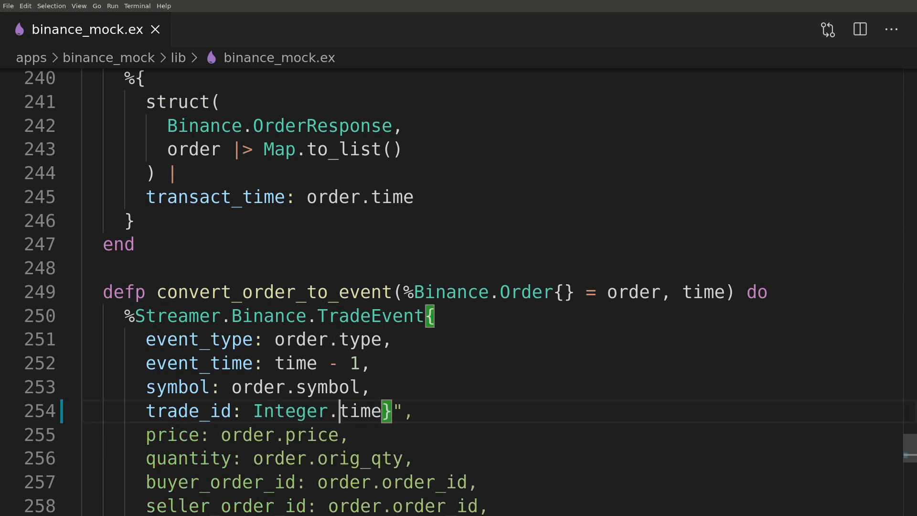
text(floor_div()
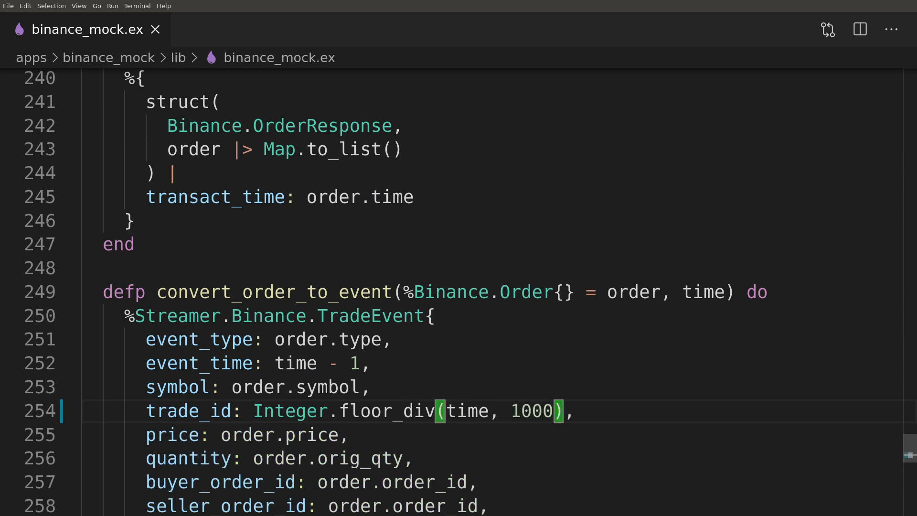
text(leader)
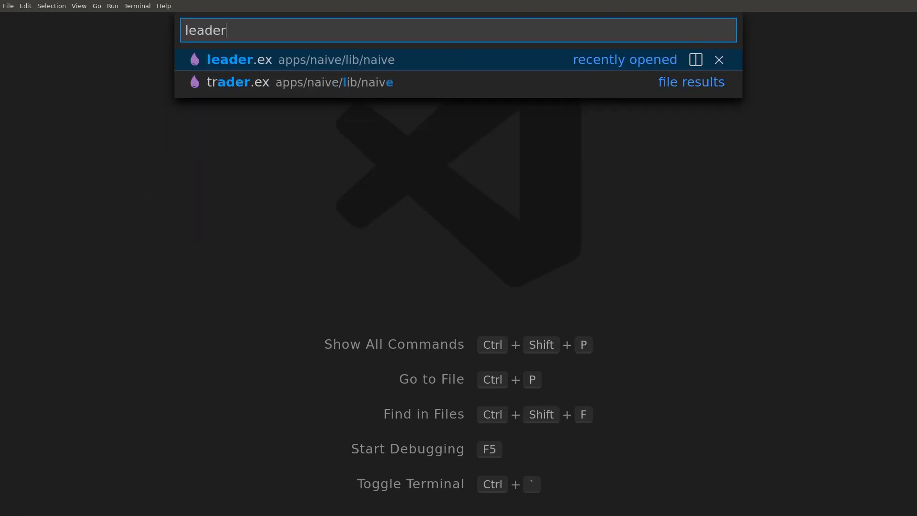
Open leader.ex from the quick-open results filtered by 'leader'
click(230, 59)
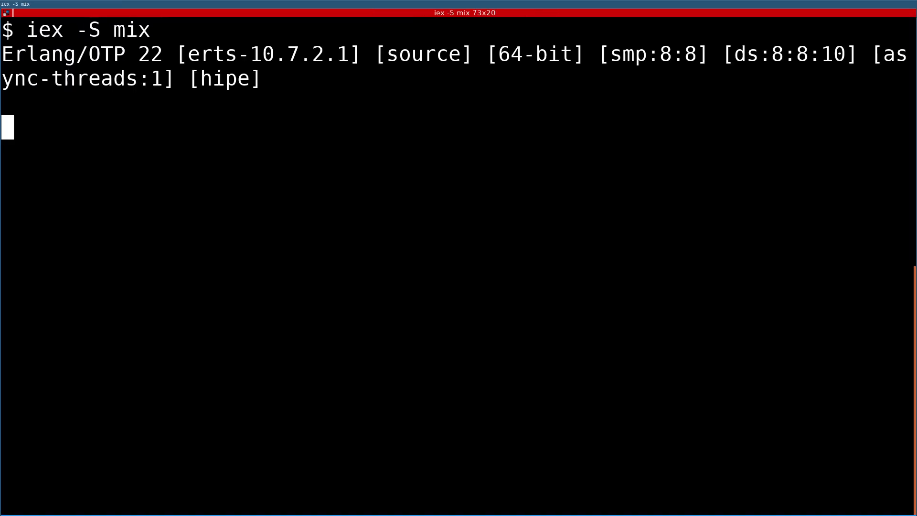
Start storing xrpusdt trade_events and orders with DataWarehouse.Subscribers.Server.start_storing
text(DataWar)
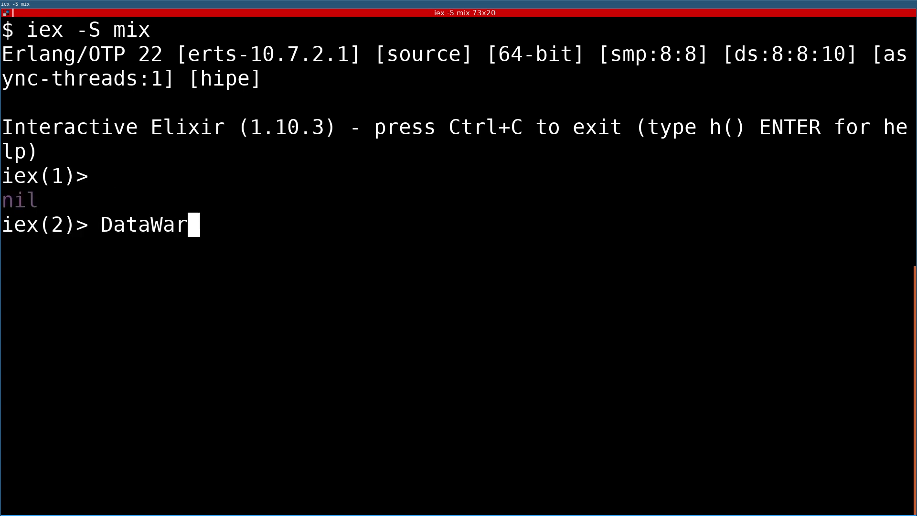
text(ehouse.Subscribers.S)
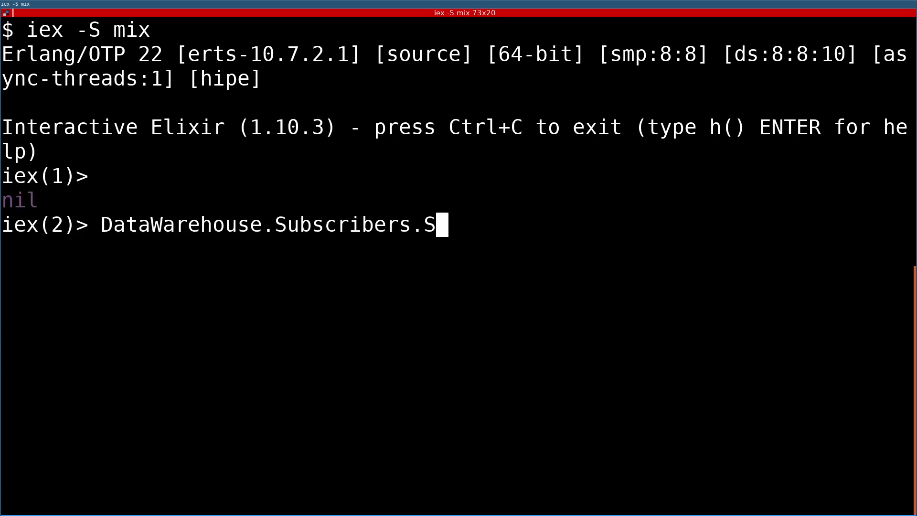
text(erver.start_storing(")
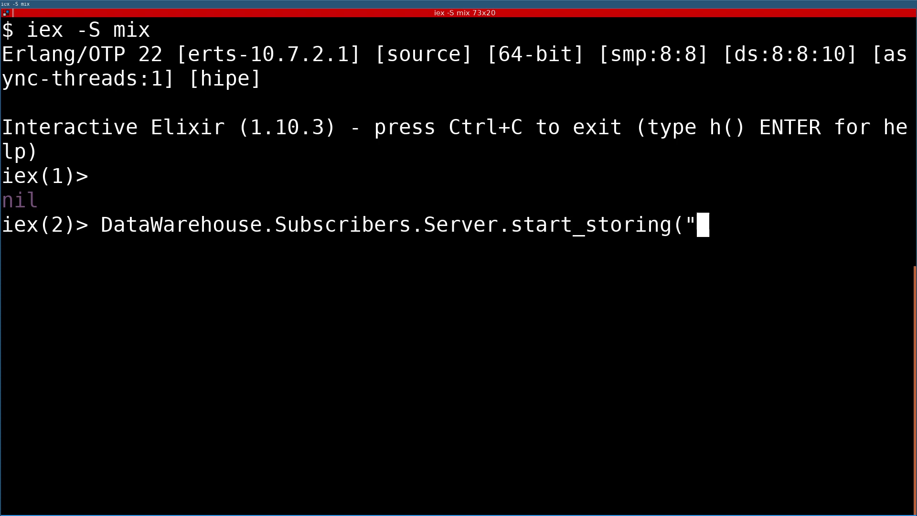
text(trade_events", "xrpusdt)
text(Da)
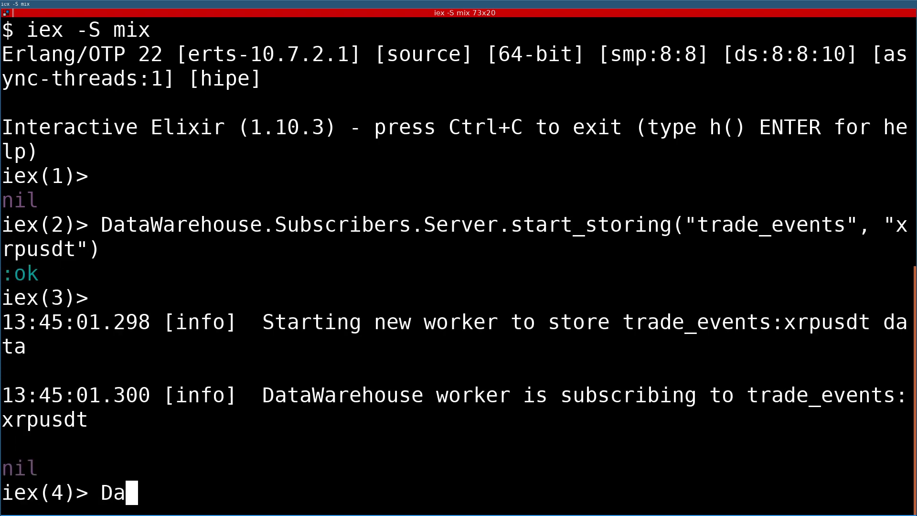
text(taWarehouse.Subsc)
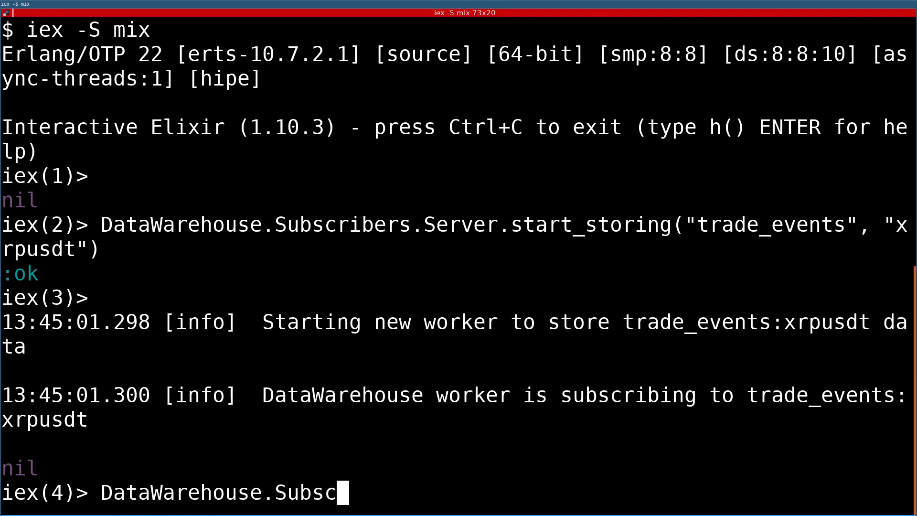
text(ribers.Server.start_)
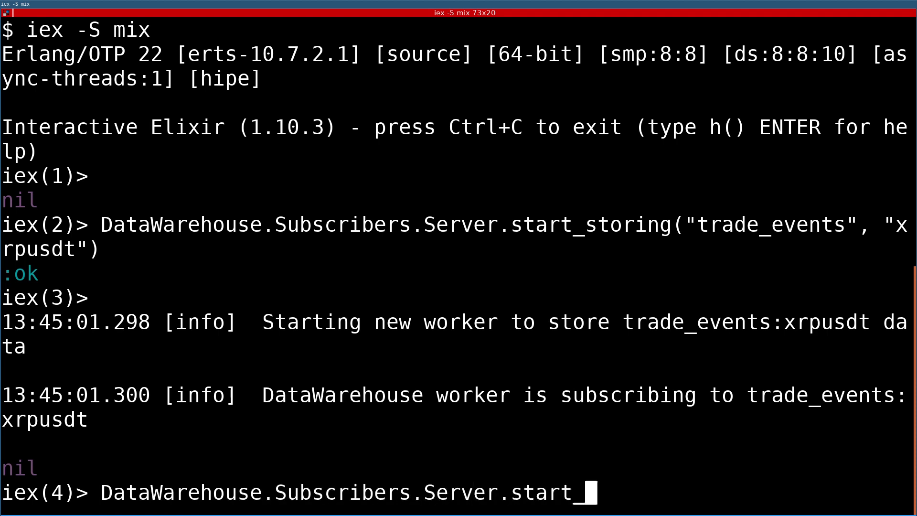
text(storing("orders", "xrpusdt")
text(Strea)
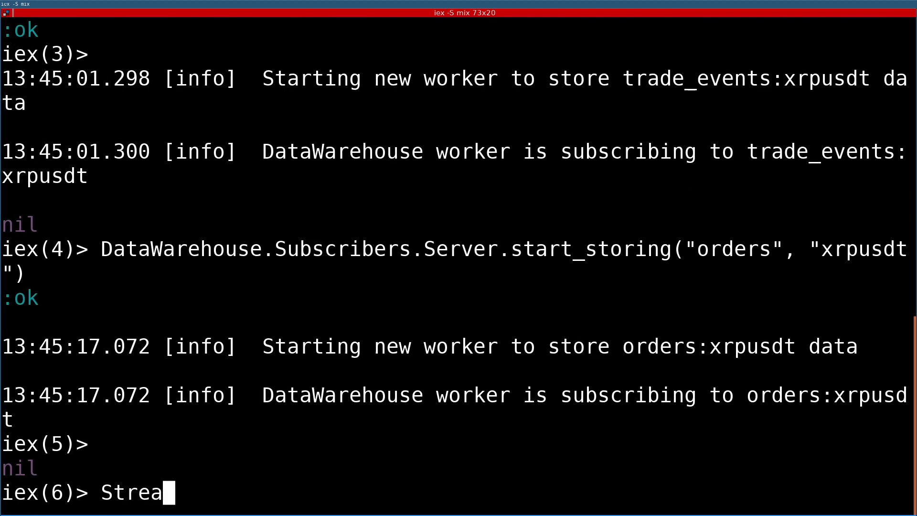
Start streaming xrpusdt and launch naive trading on it
text(mer.start_streaming("xrpusdt)
text(Naive.Serve)
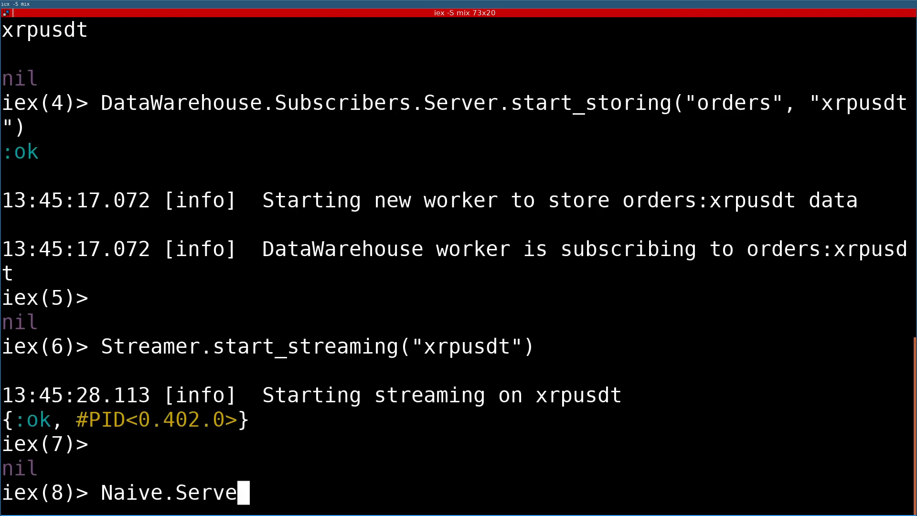
text(.start_trading)
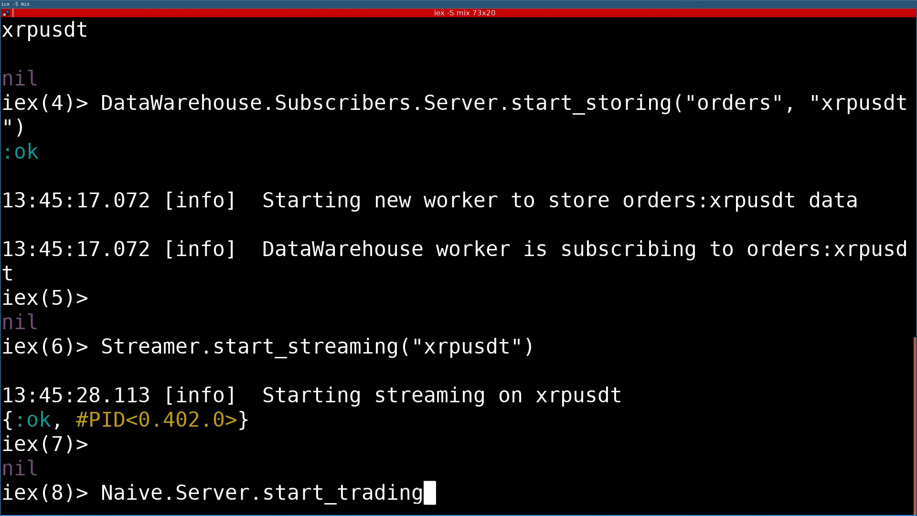
key(Return)
text(psql)
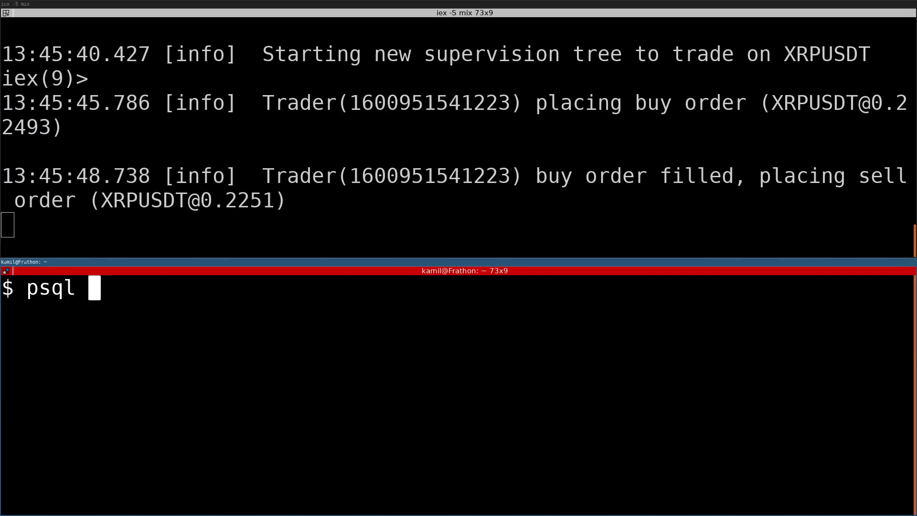
Connect psql to data_warehouse and page through SELECT * FROM orders results
text(-Upostgres -hlocalhos)
text(\c data_warehouse)
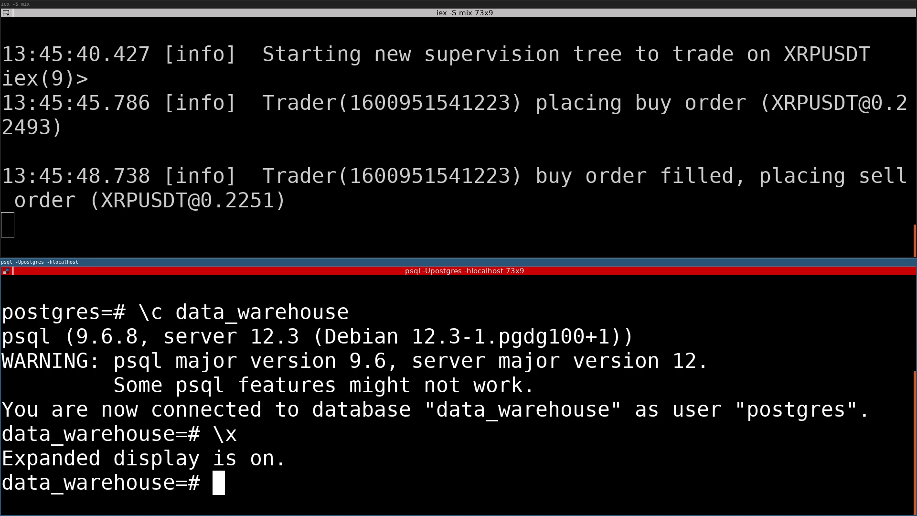
text(SELECT * FRO)
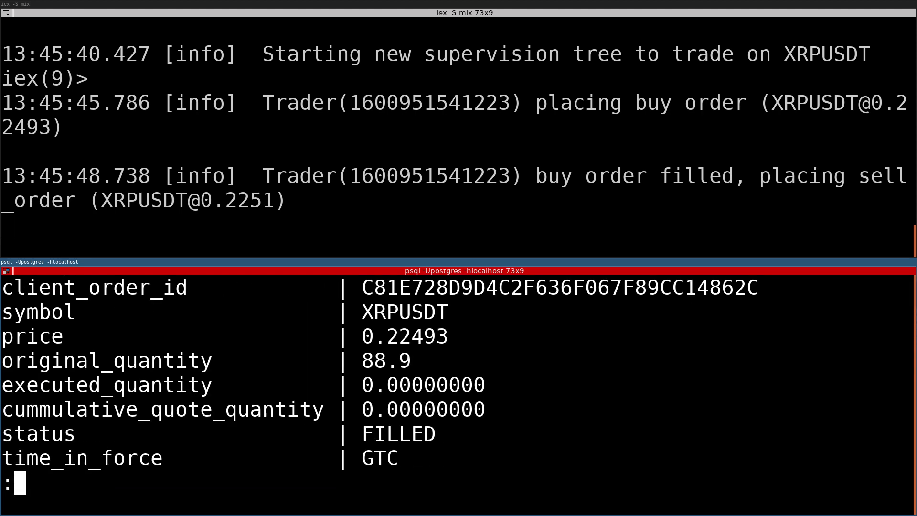
scroll(down, 3)
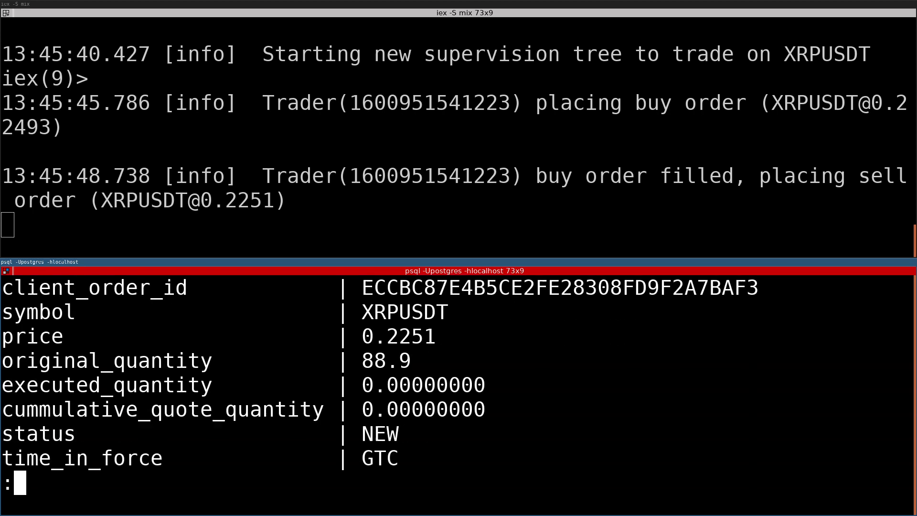
scroll(down, 3)
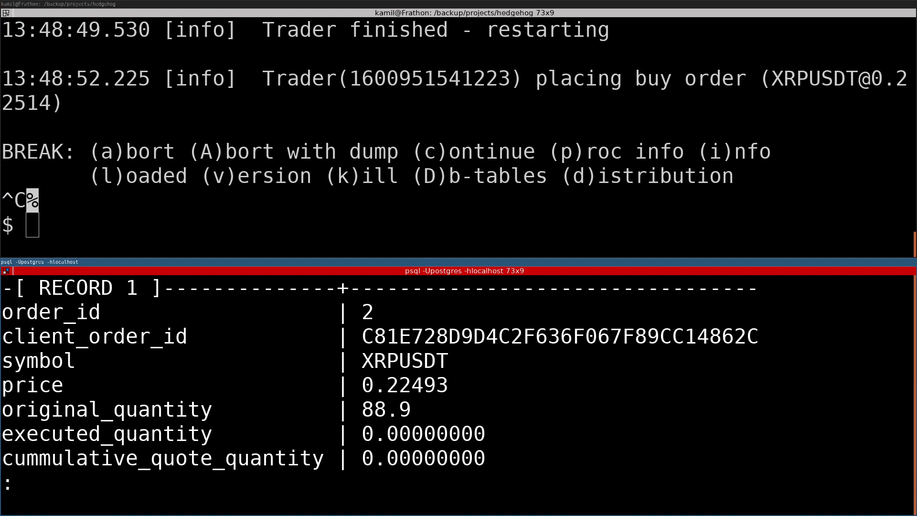
scroll(down, 3)
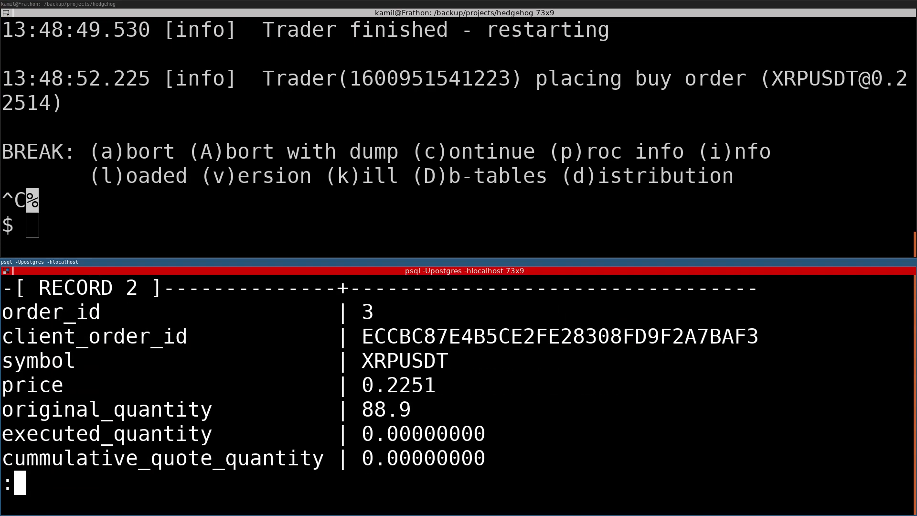
scroll(down, 3)
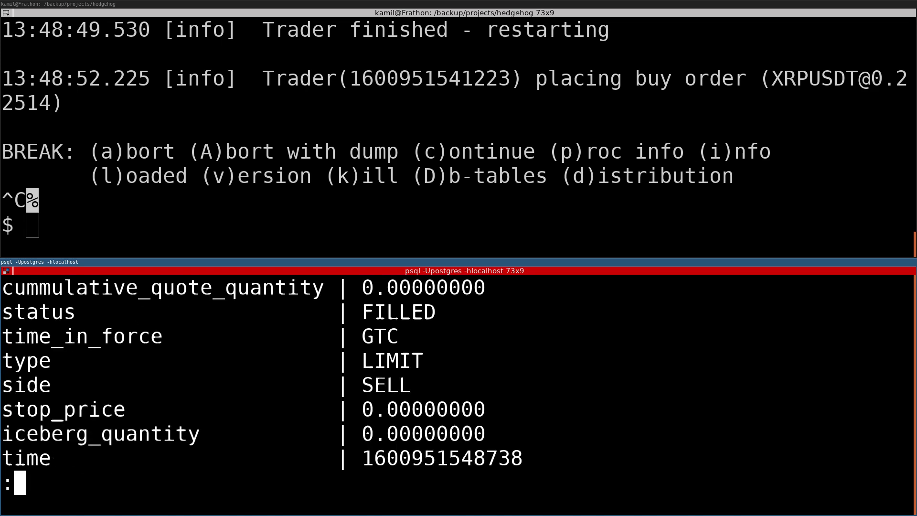
scroll(up, 3)
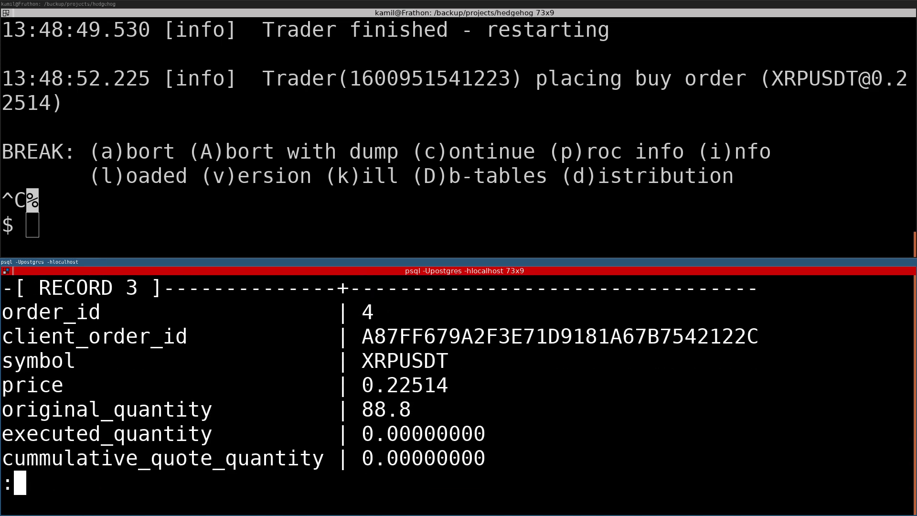
scroll(down, 3)
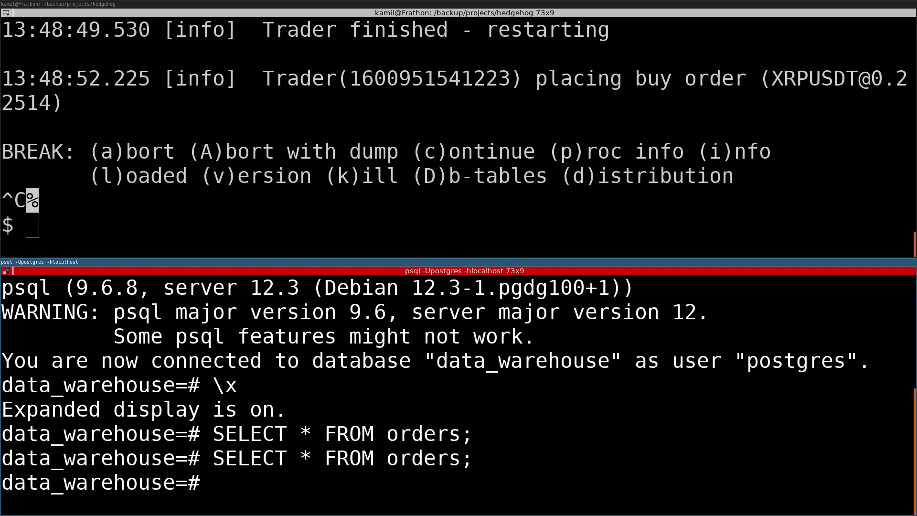
Browse SELECT * FROM trade_events, then run COUNT(*) on trade_events, returning 161
text(SELECT * FROM trade_events;)
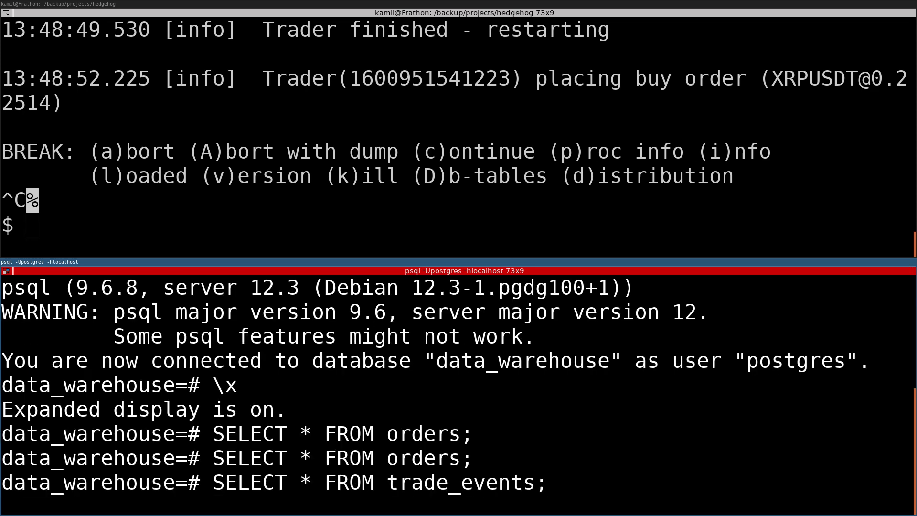
key(Return)
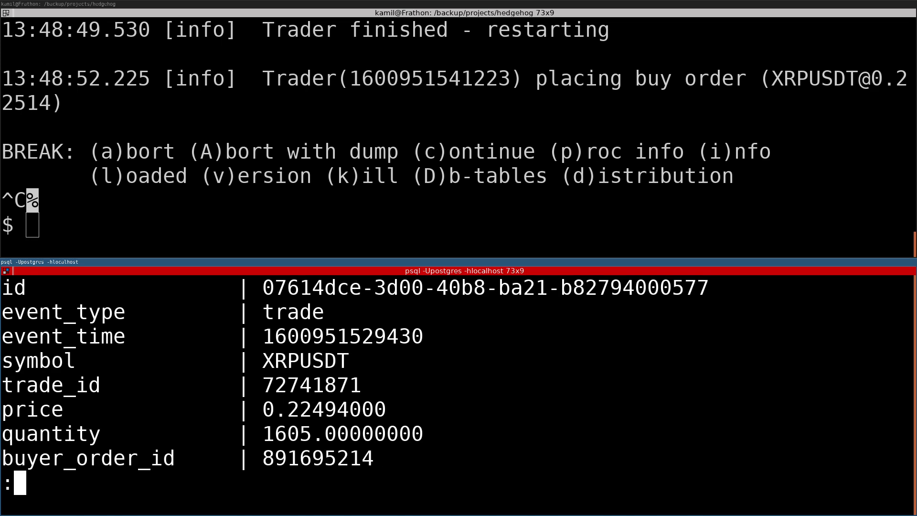
scroll(down, 3)
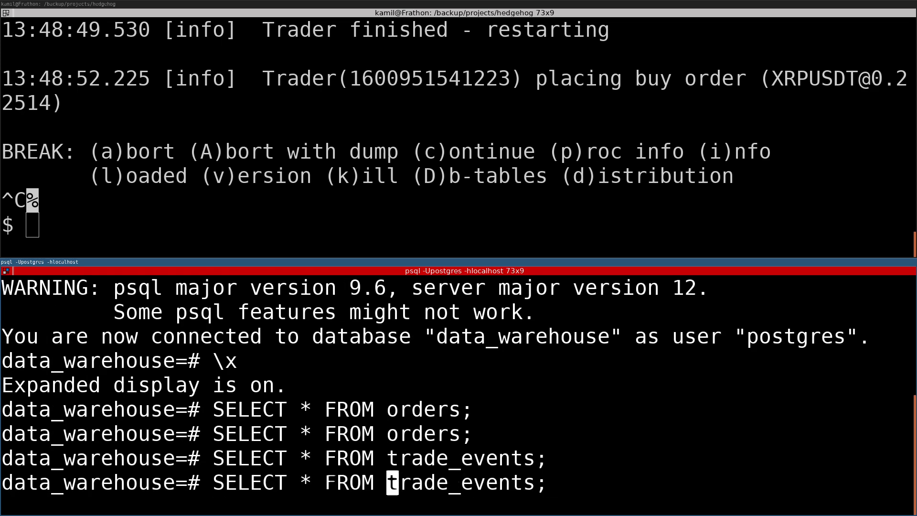
text(COUNT()
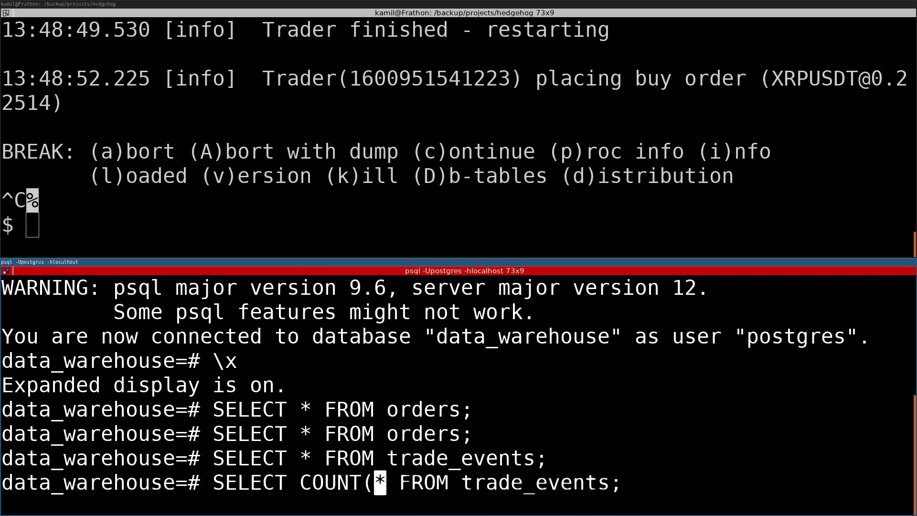
key(Return)
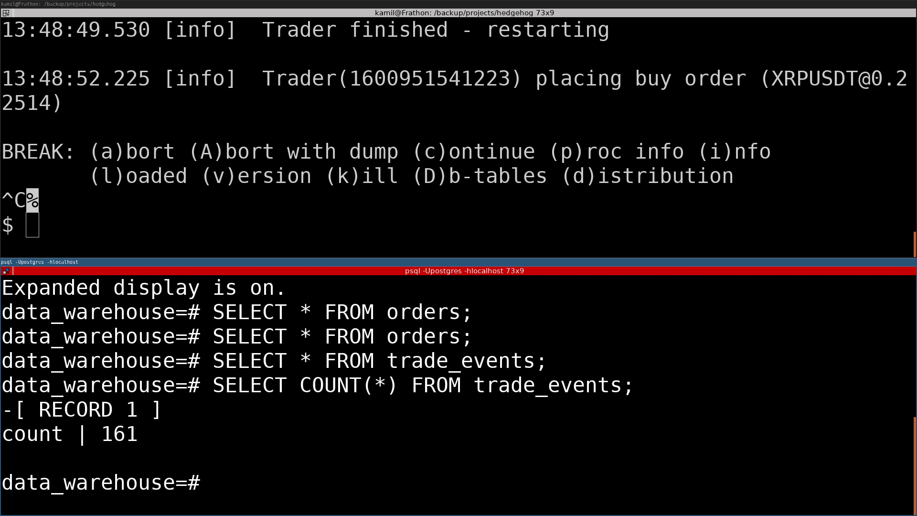